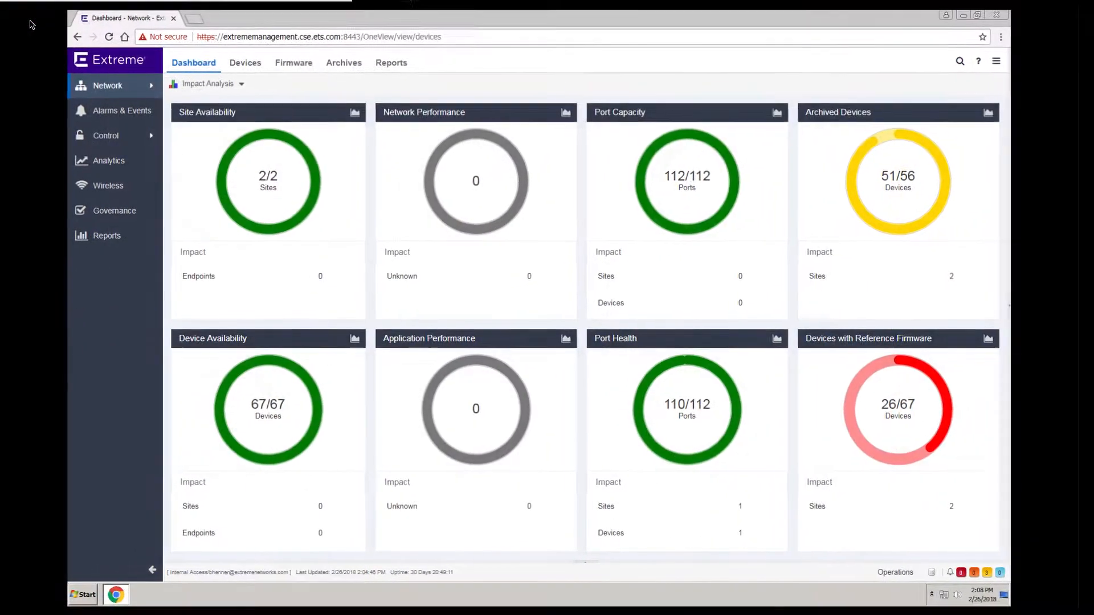
mouse_move(272, 180)
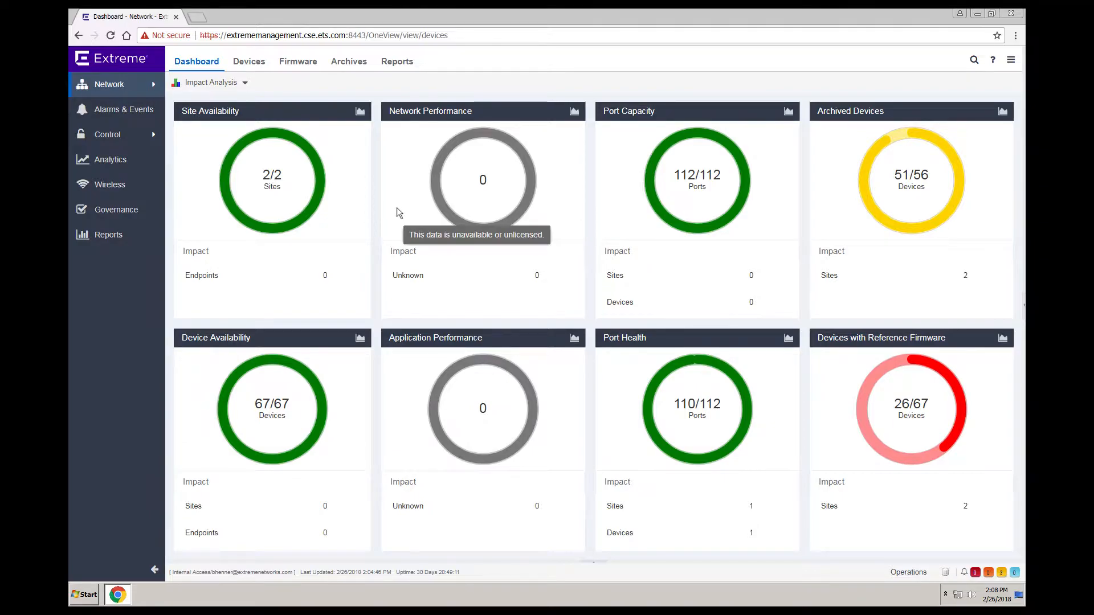
mouse_move(195, 100)
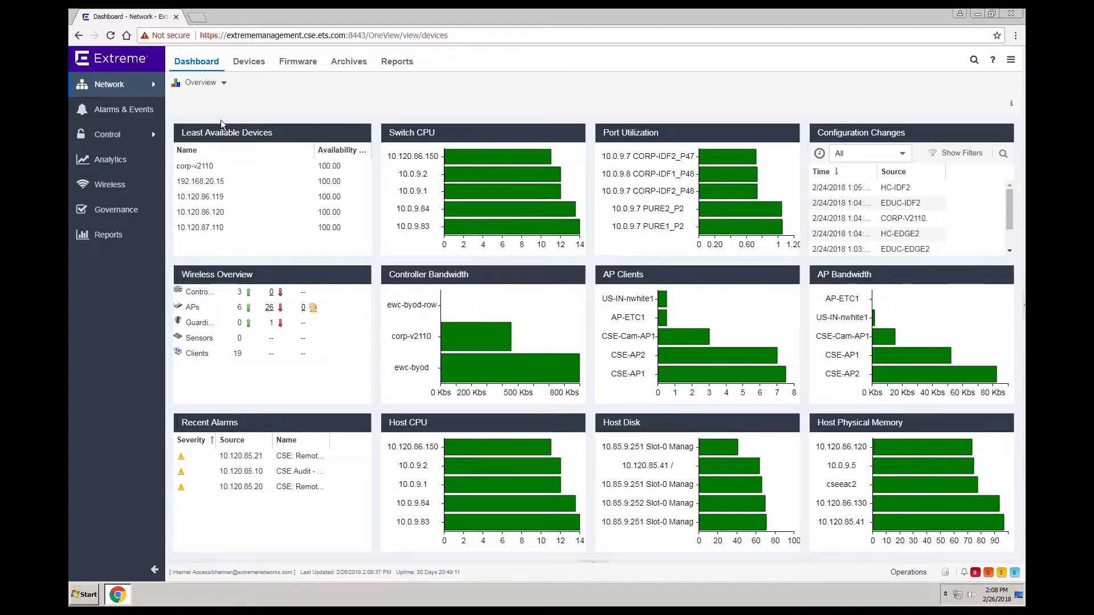
mouse_move(154, 572)
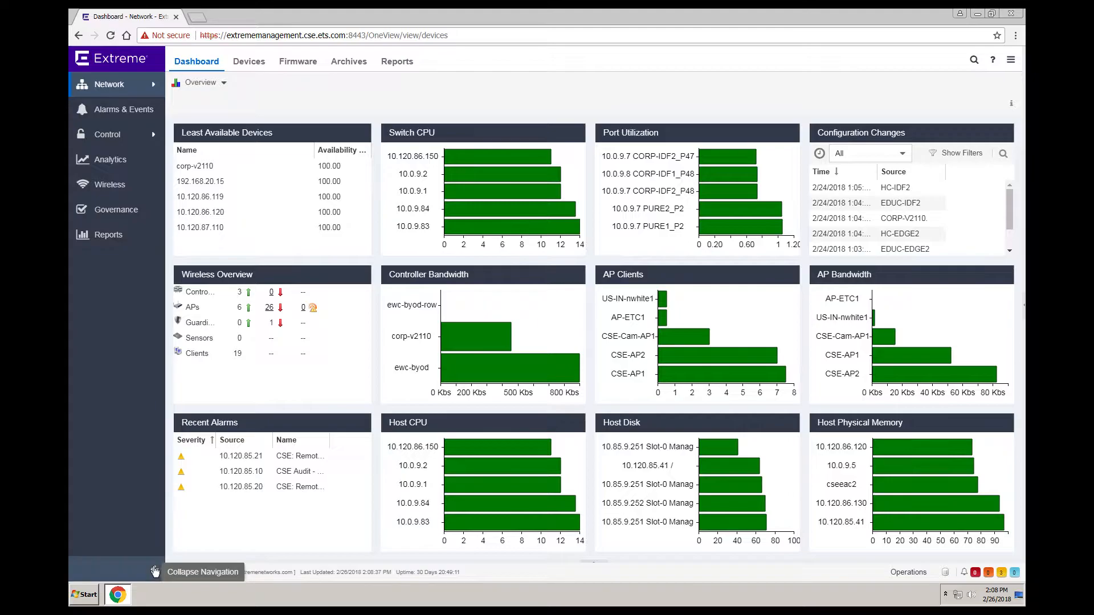
- Show the World site's Discover settings with its address list and credential profiles in the Devices area
left_click(153, 571)
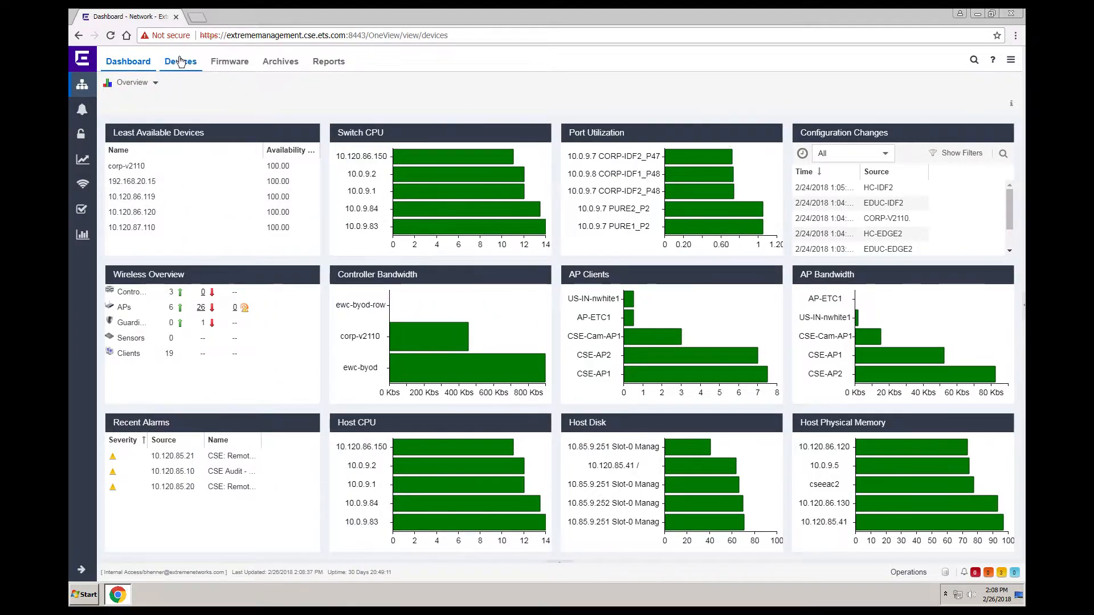
left_click(180, 60)
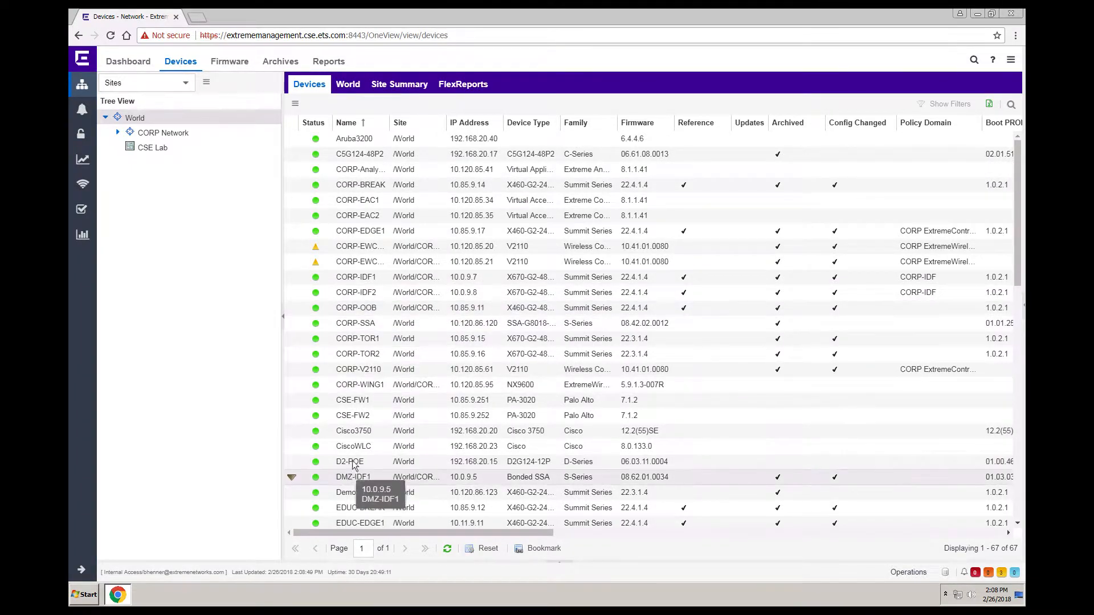
mouse_move(369, 452)
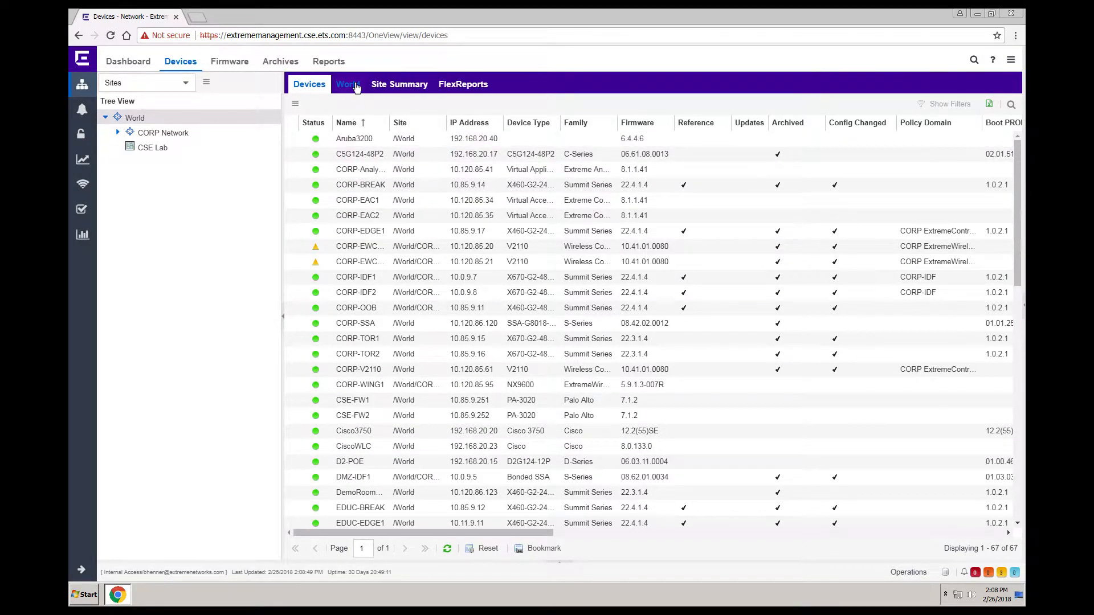
left_click(347, 83)
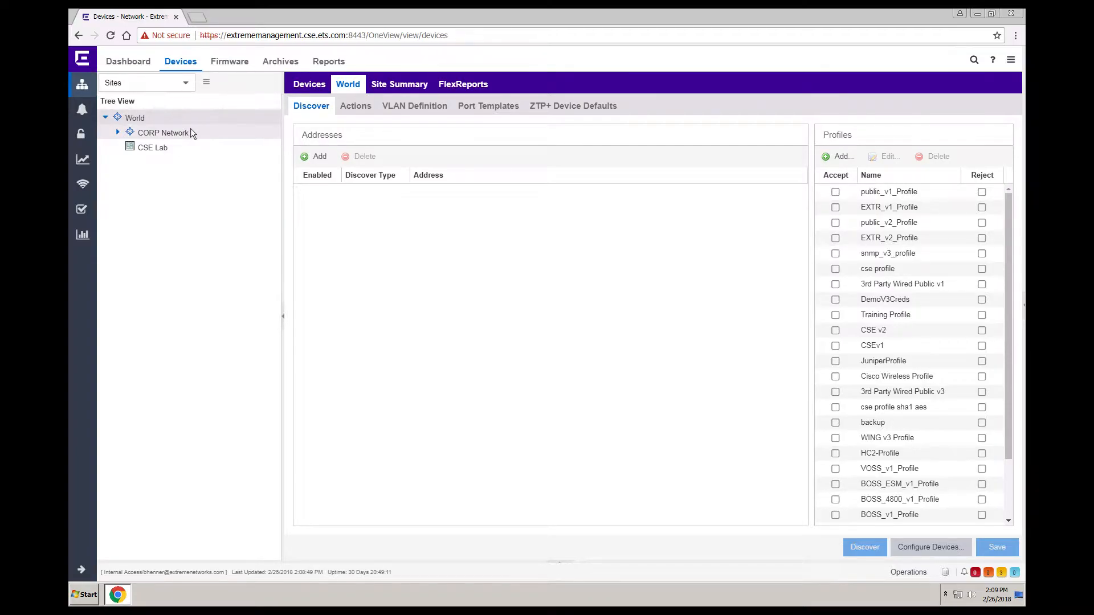
- Review CORP Network's discovery, Actions, VLAN Definition and ZTP+ Device Defaults, then return to its device list
left_click(163, 132)
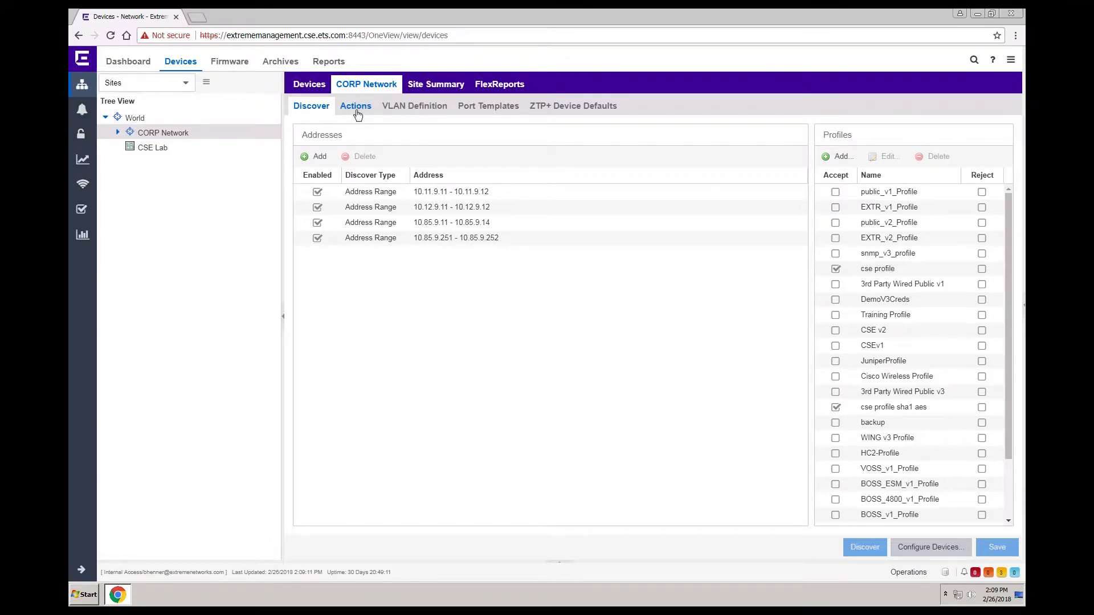
left_click(355, 105)
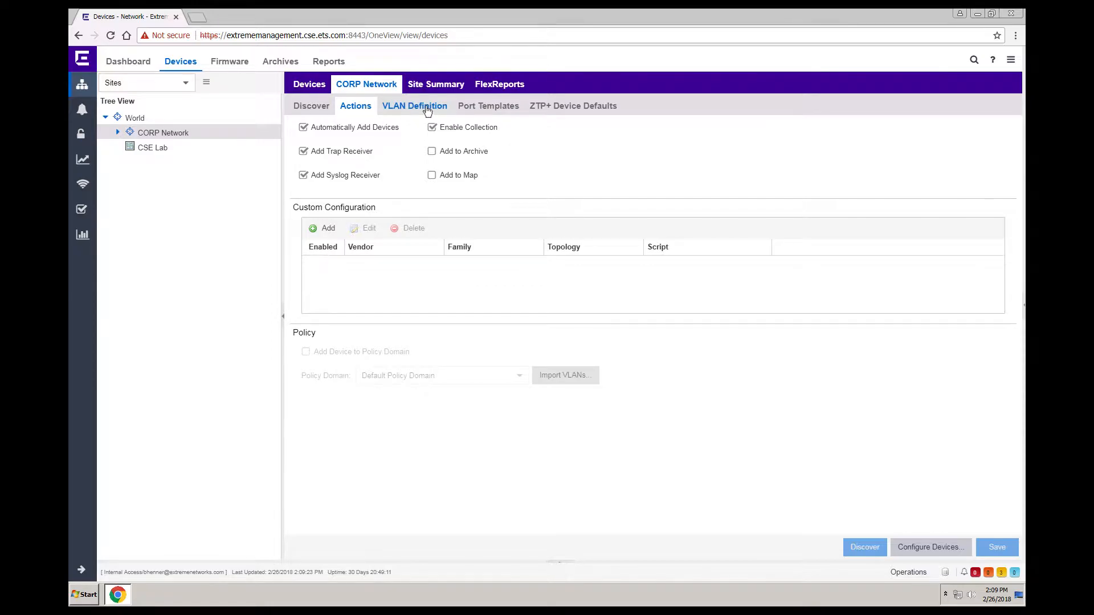
left_click(415, 105)
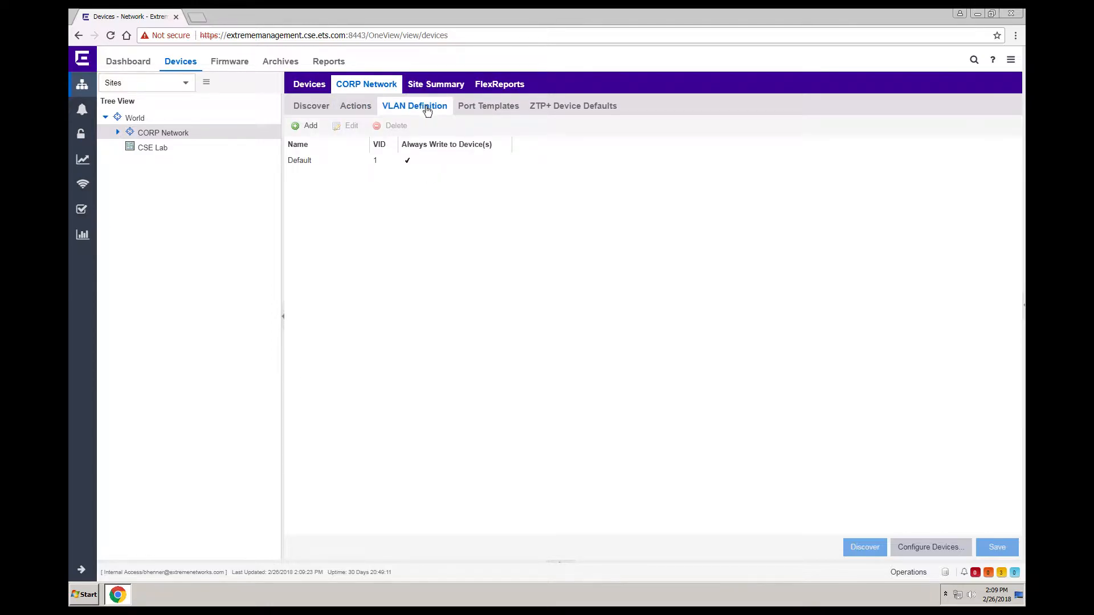
left_click(573, 105)
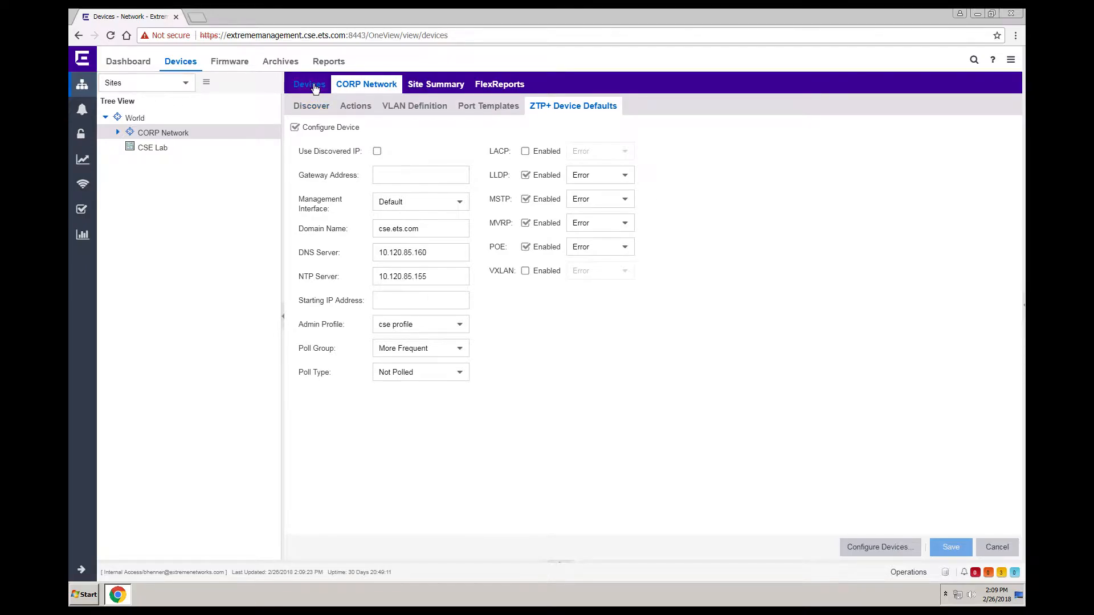
left_click(309, 83)
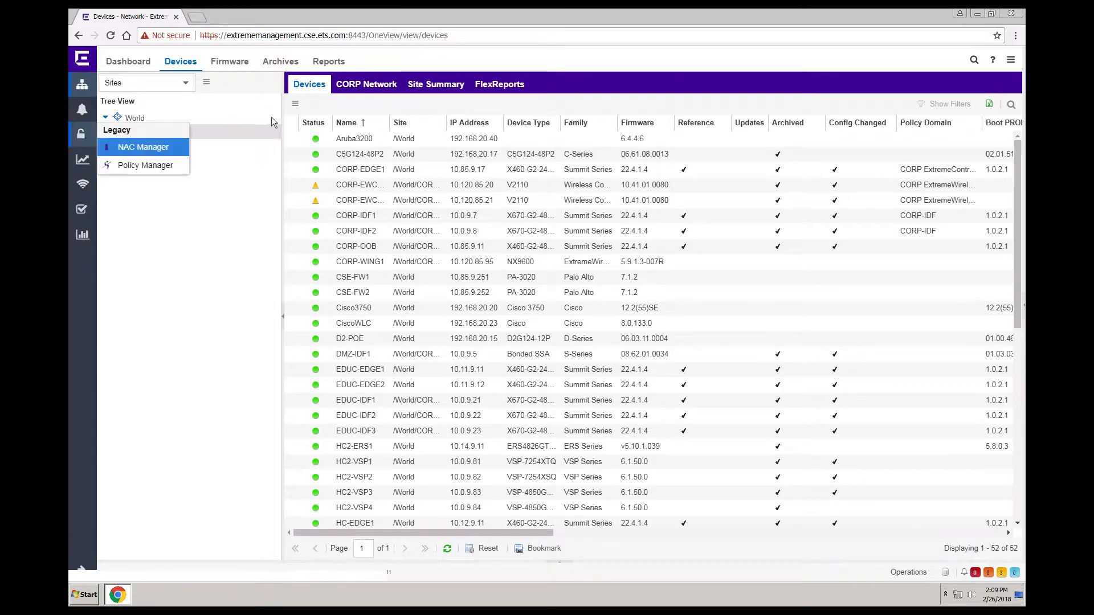
- Show the CORP Network topology map with its VLAN list
left_click(128, 132)
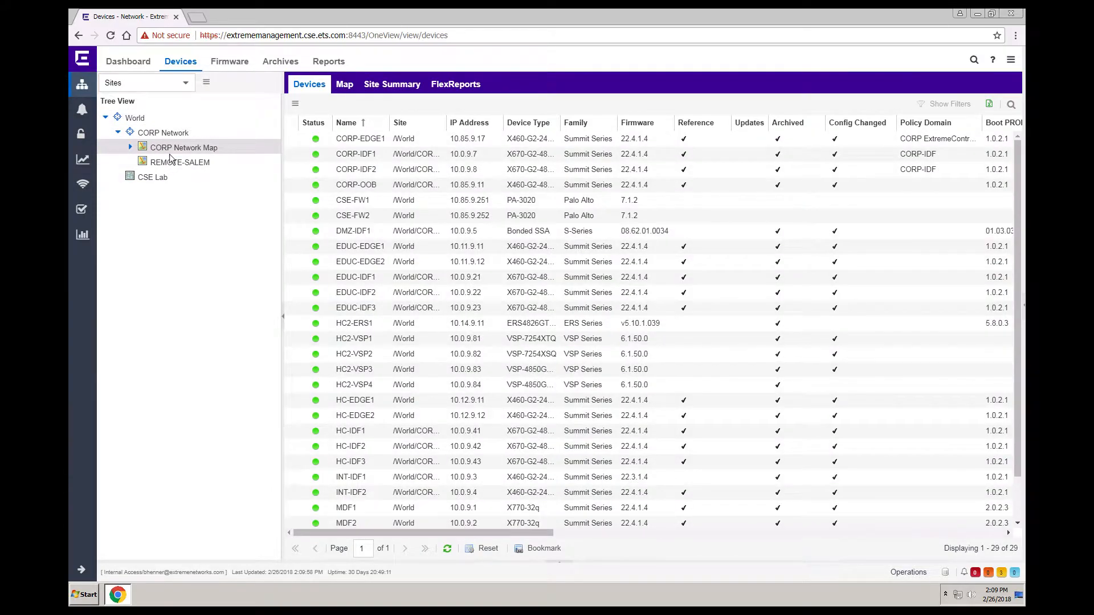
left_click(183, 147)
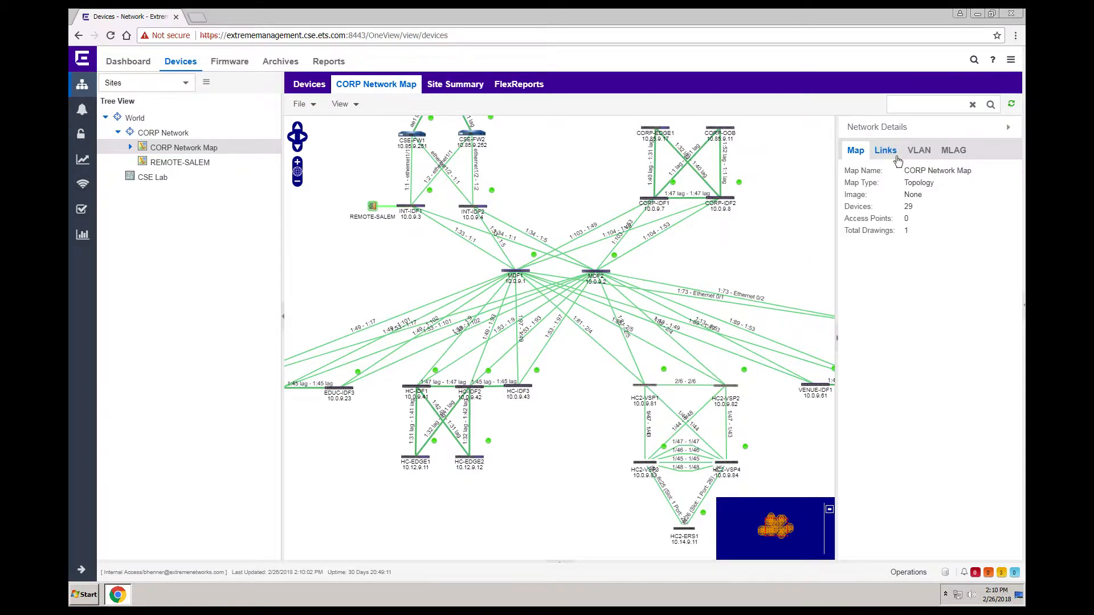
left_click(918, 150)
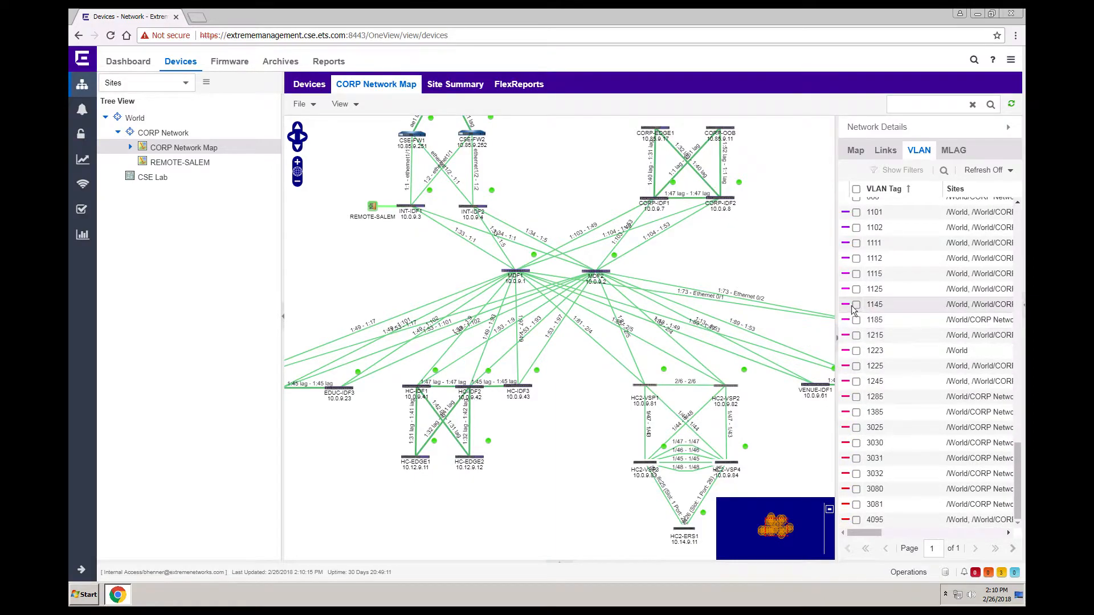
- Highlight VLANs 1145 and 1223 on the map, clear them, and pick the REMOTE-SALEM map
left_click(855, 304)
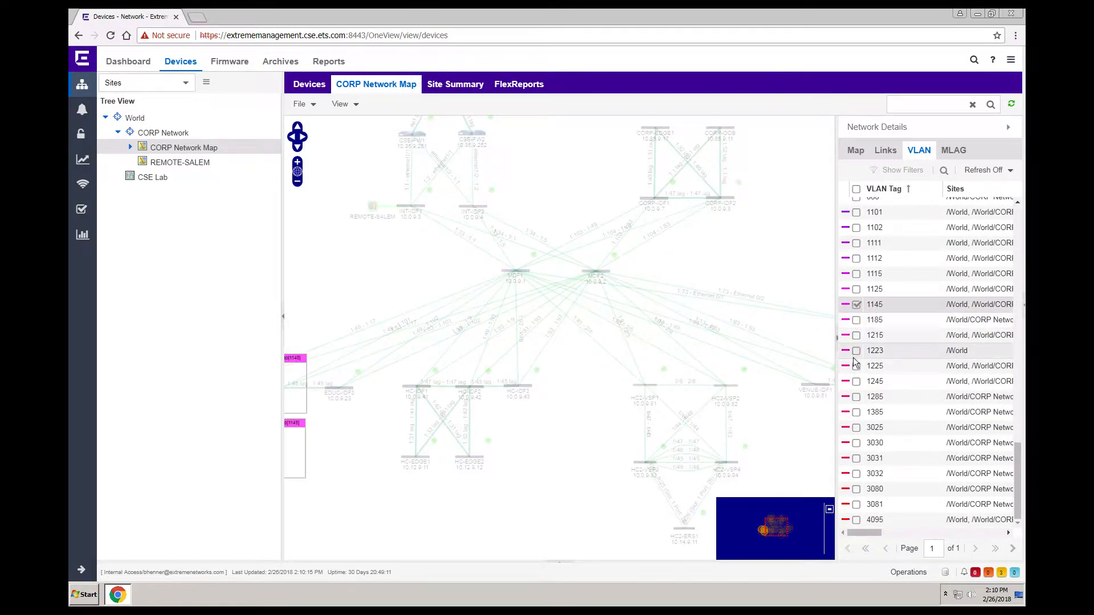
left_click(855, 349)
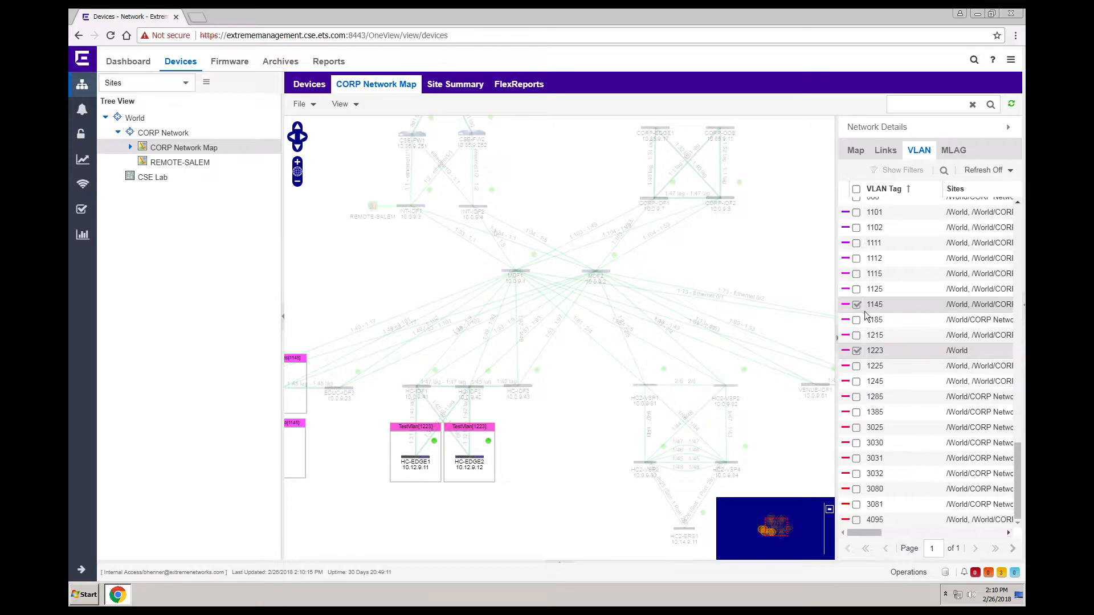
left_click(984, 170)
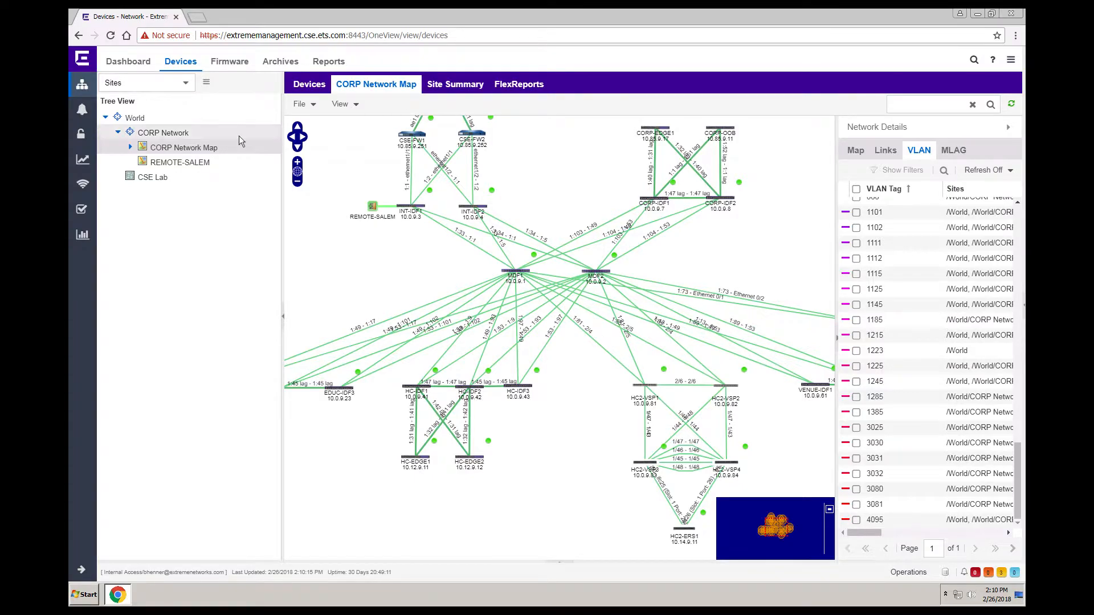
left_click(179, 161)
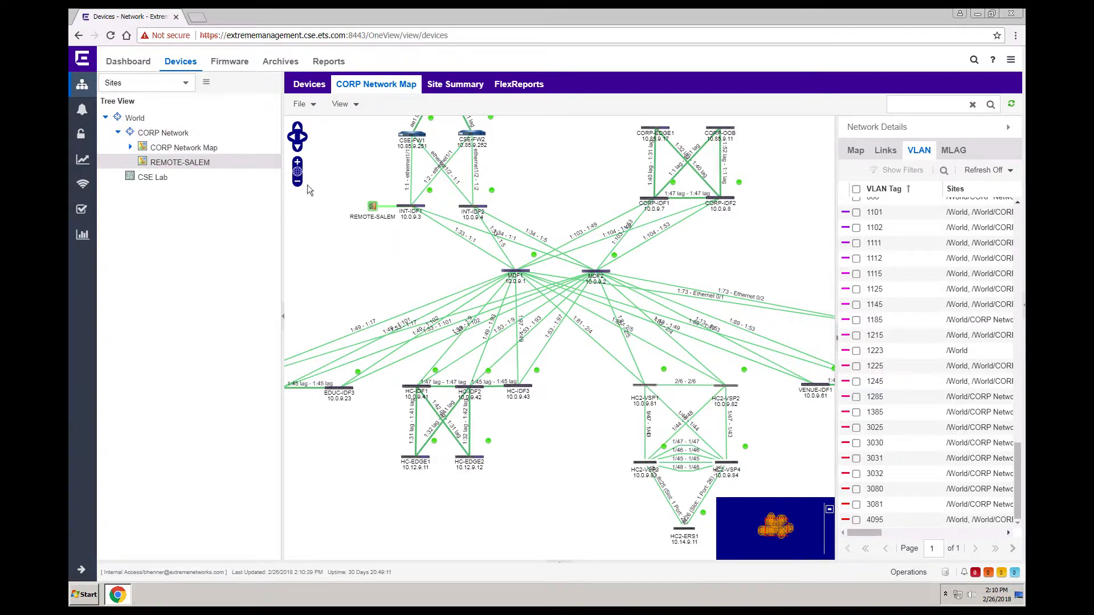
left_click(179, 162)
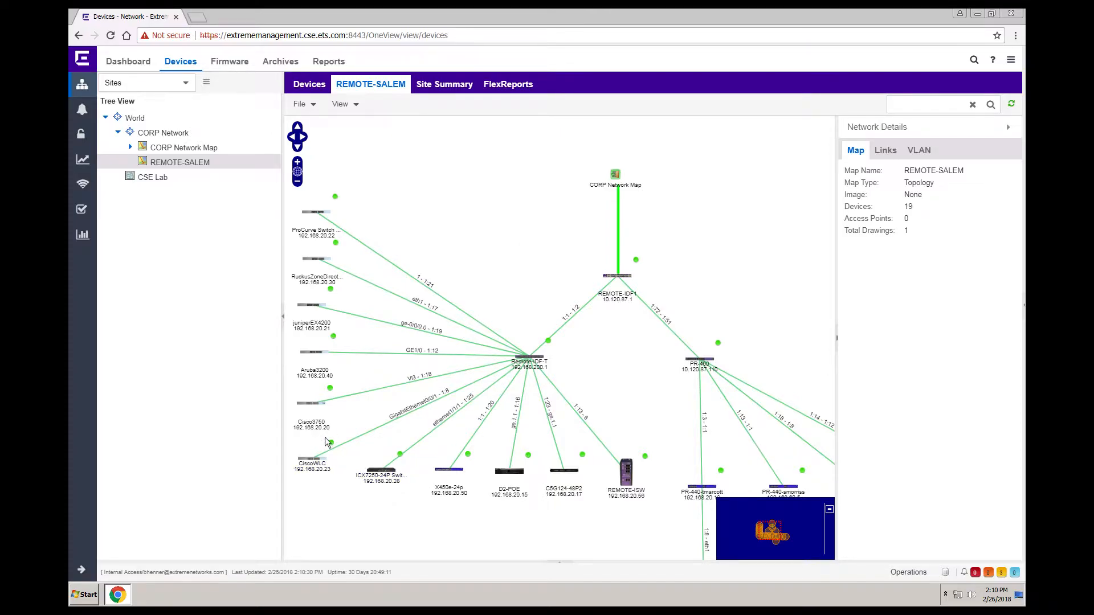
mouse_move(374, 130)
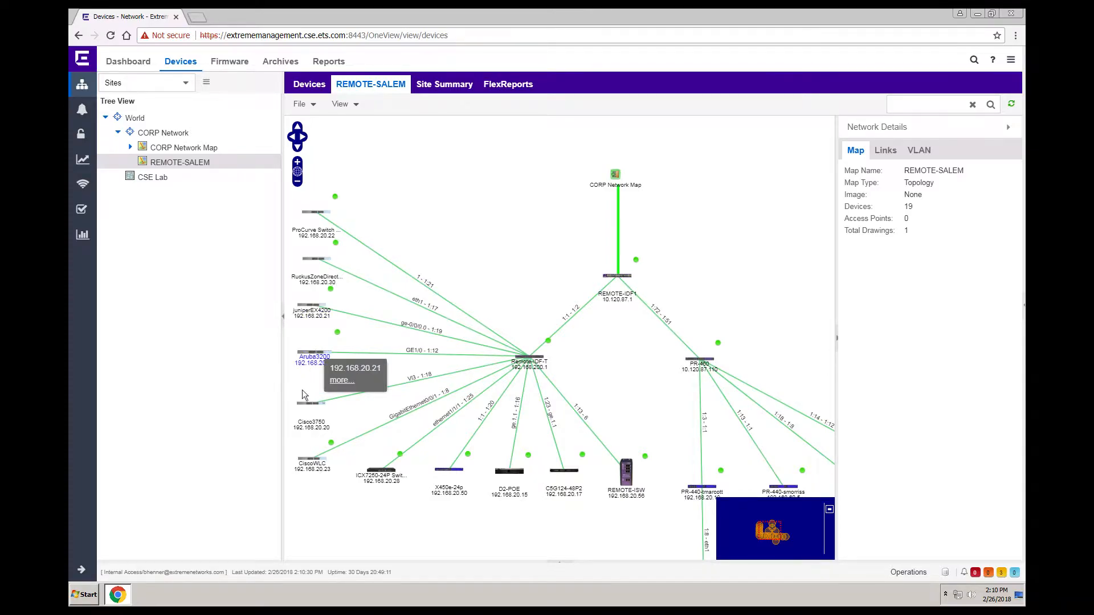
right_click(301, 408)
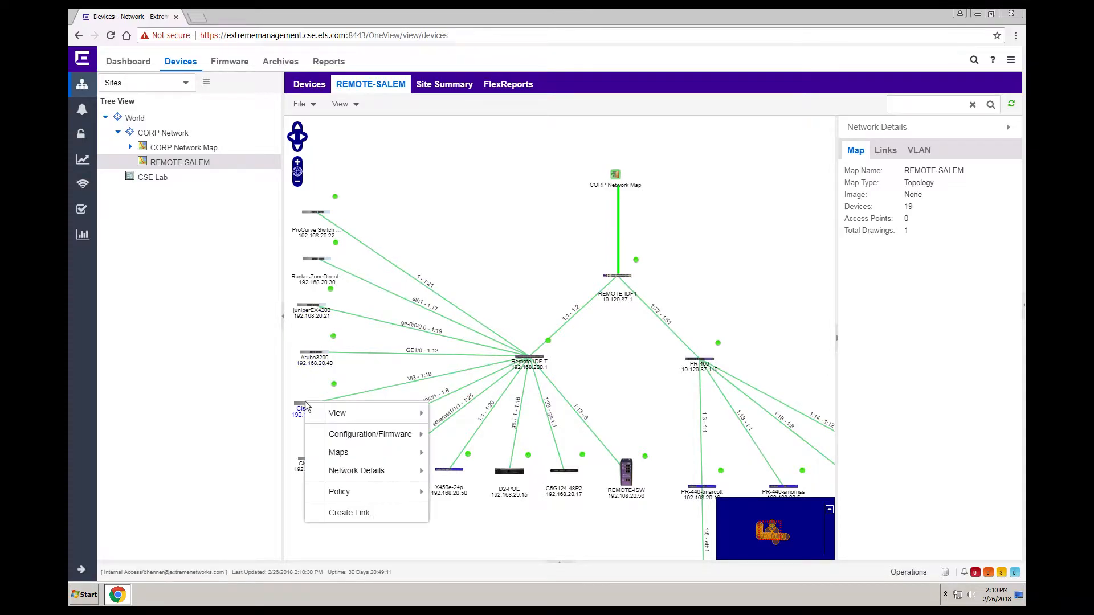
mouse_move(478, 413)
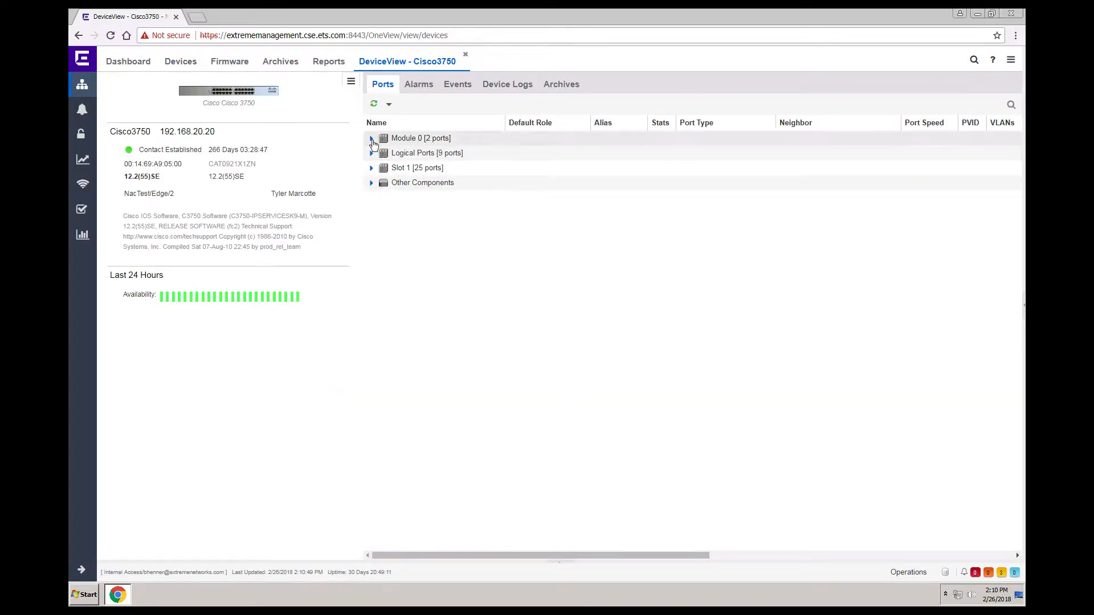
left_click(371, 167)
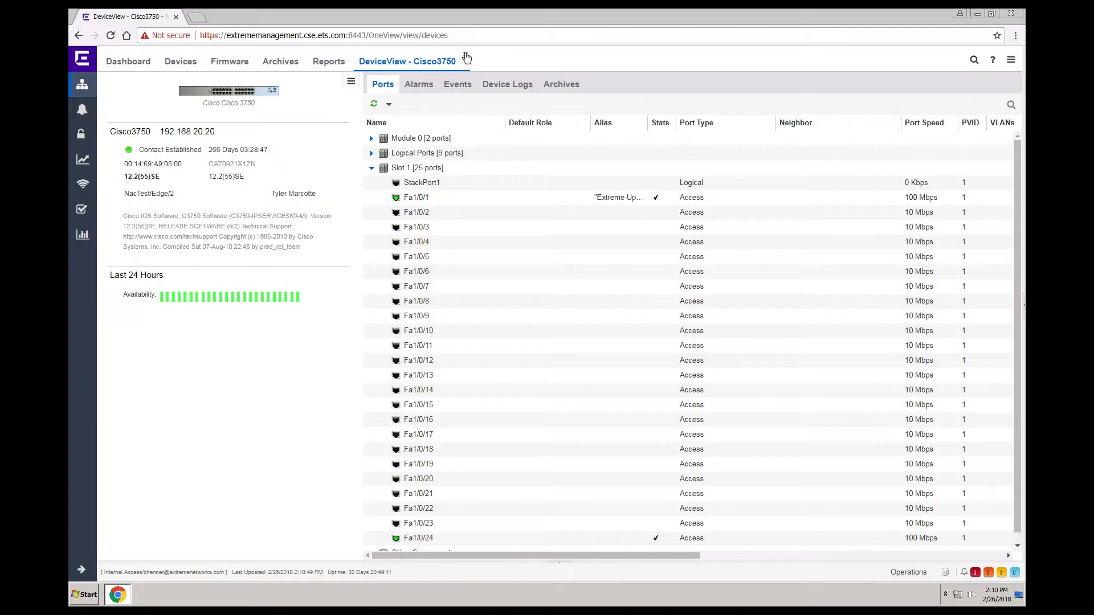
left_click(180, 61)
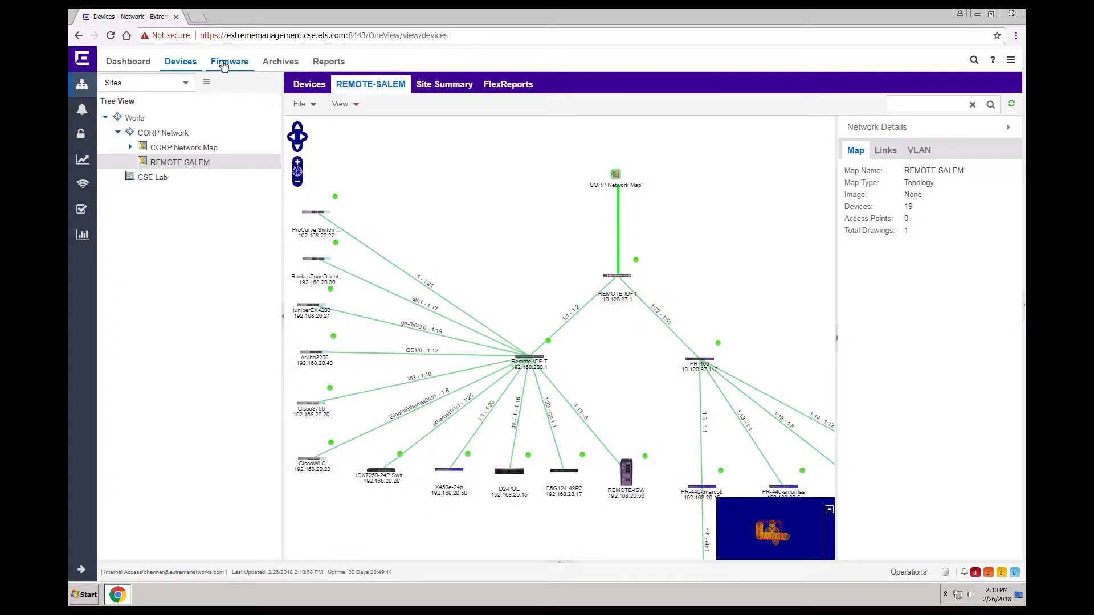
- Check the firmware images list and its upload form, then show the configuration archives list
left_click(229, 61)
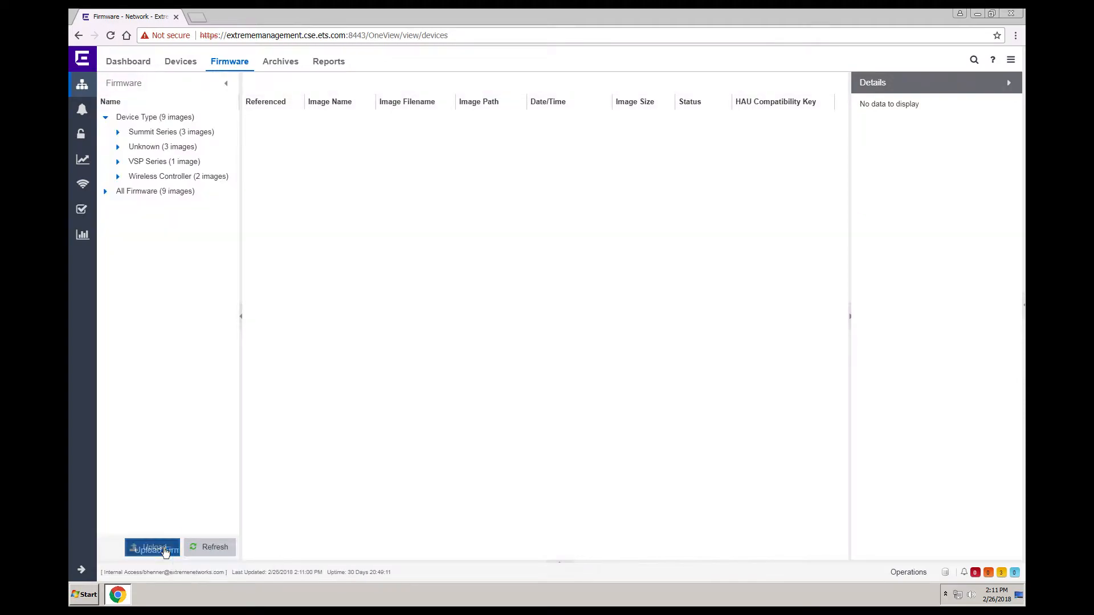
left_click(152, 547)
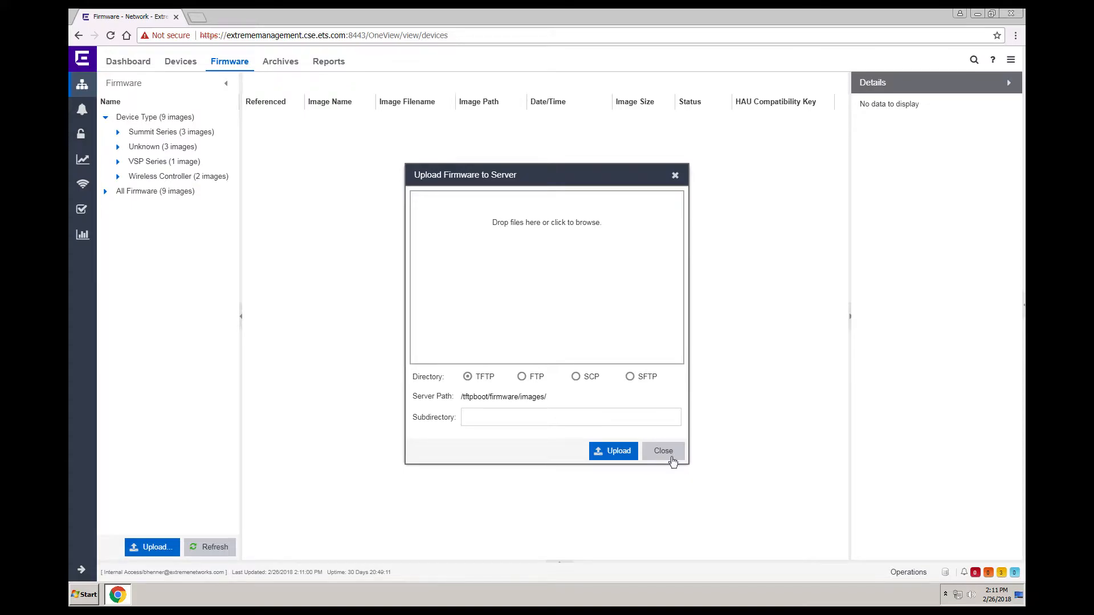
left_click(662, 452)
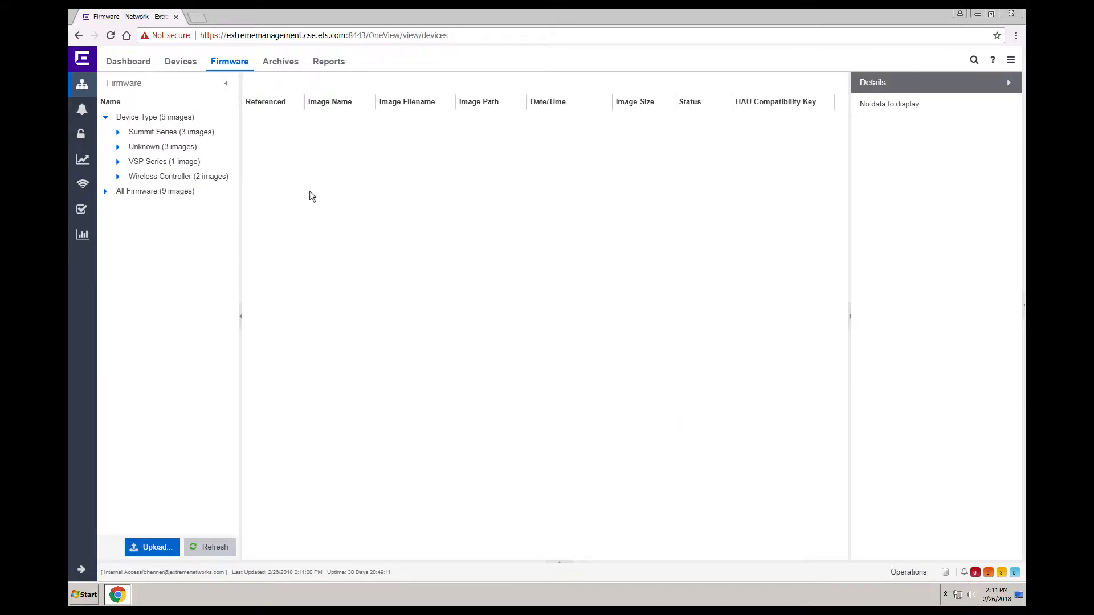
left_click(280, 62)
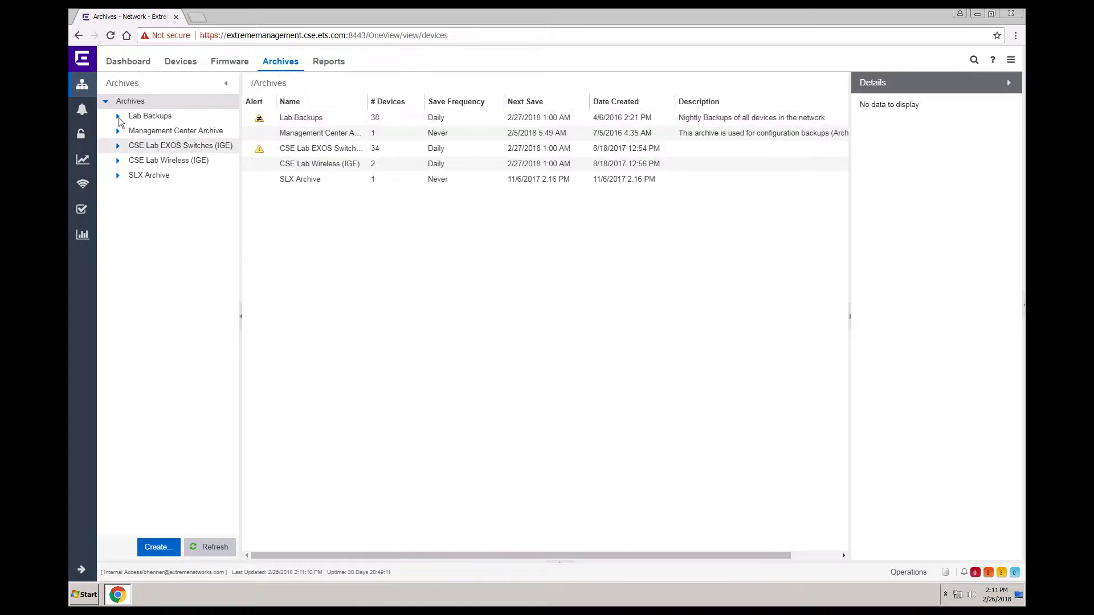
- Show the Alarm Configuration list of alarm definitions with severities and clearing alarms
left_click(82, 109)
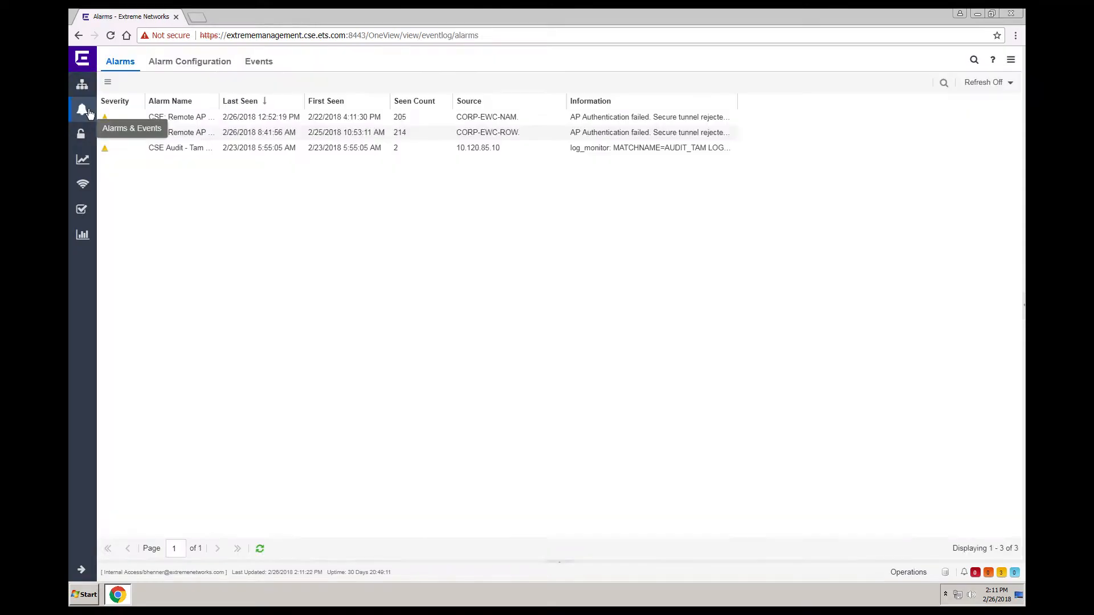
mouse_move(224, 178)
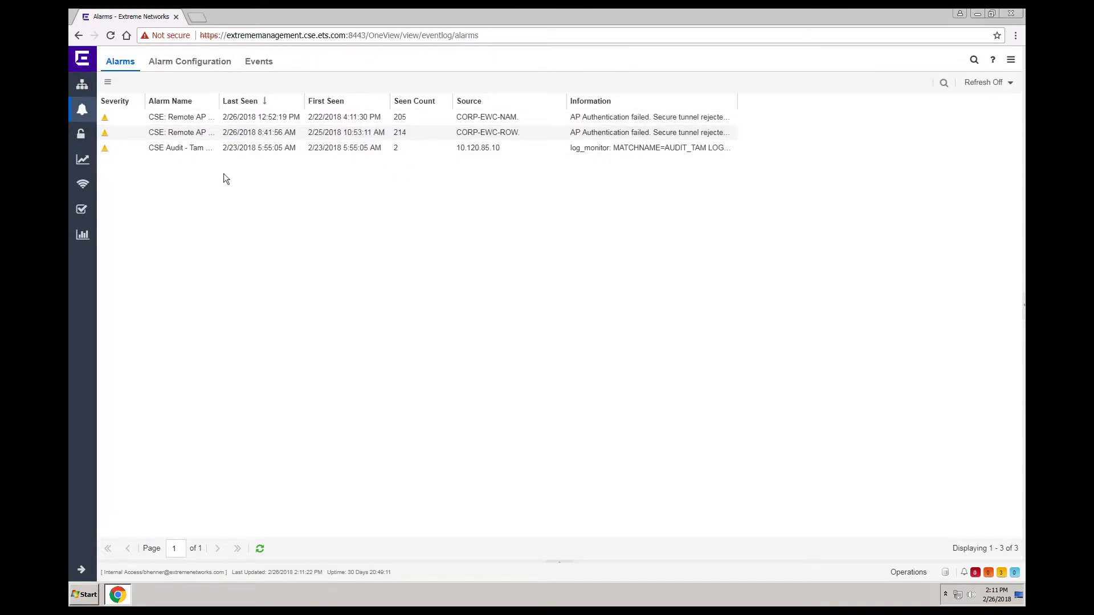
left_click(189, 61)
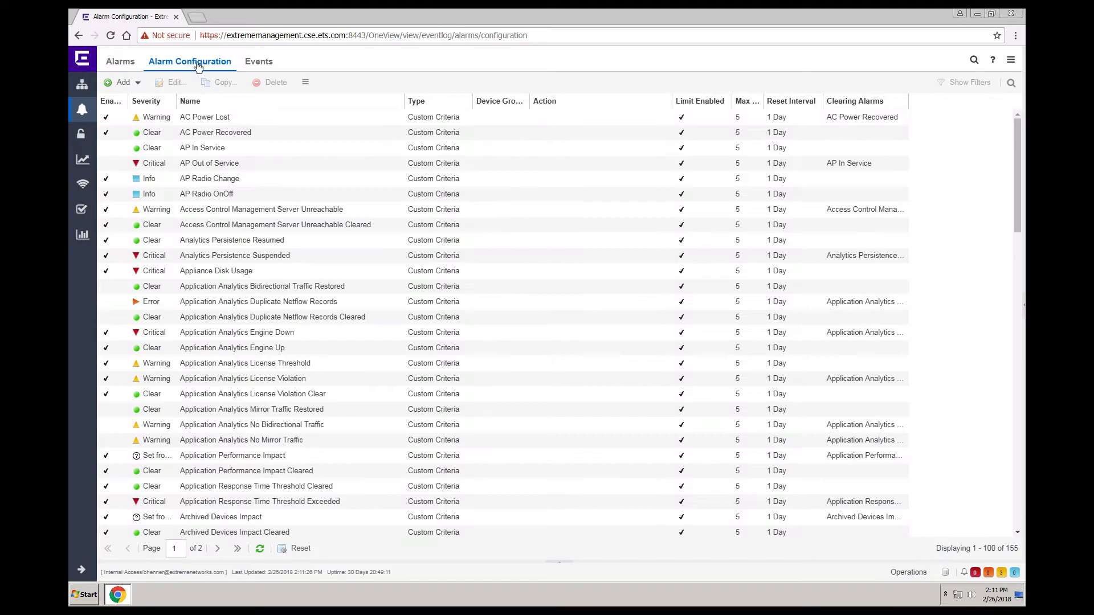
mouse_move(199, 286)
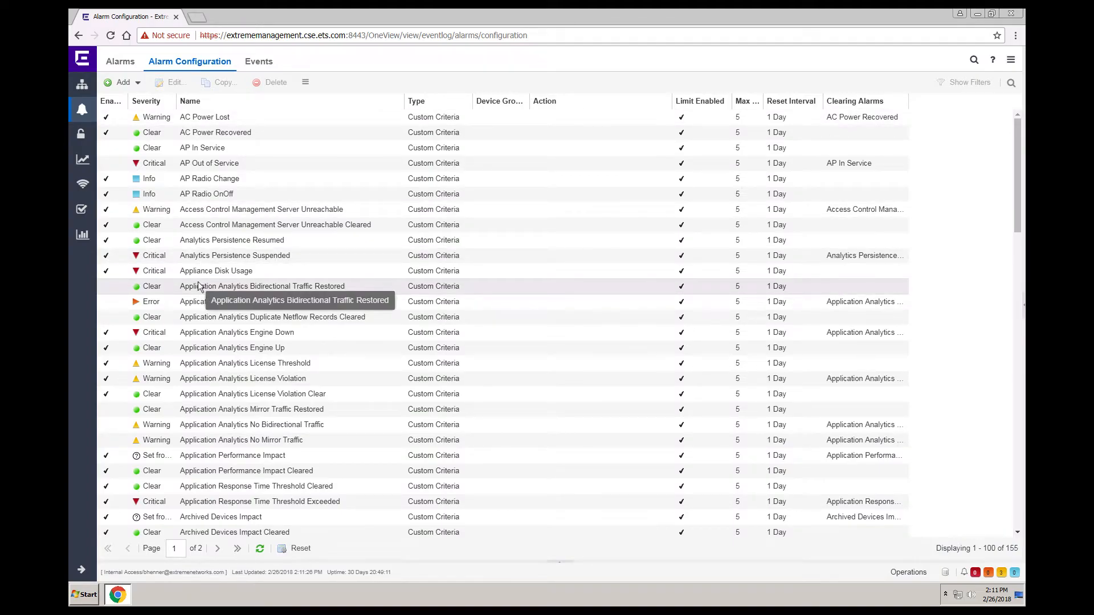
mouse_move(207, 194)
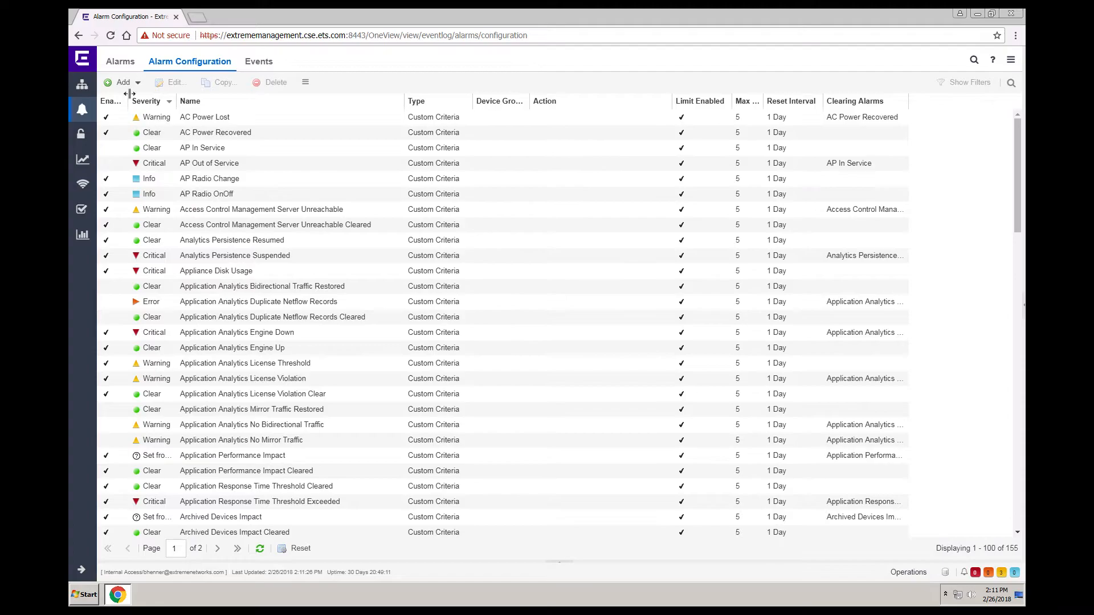
- Start a Custom Criteria Alarm definition, view its Actions settings, and cancel it unsaved
left_click(123, 82)
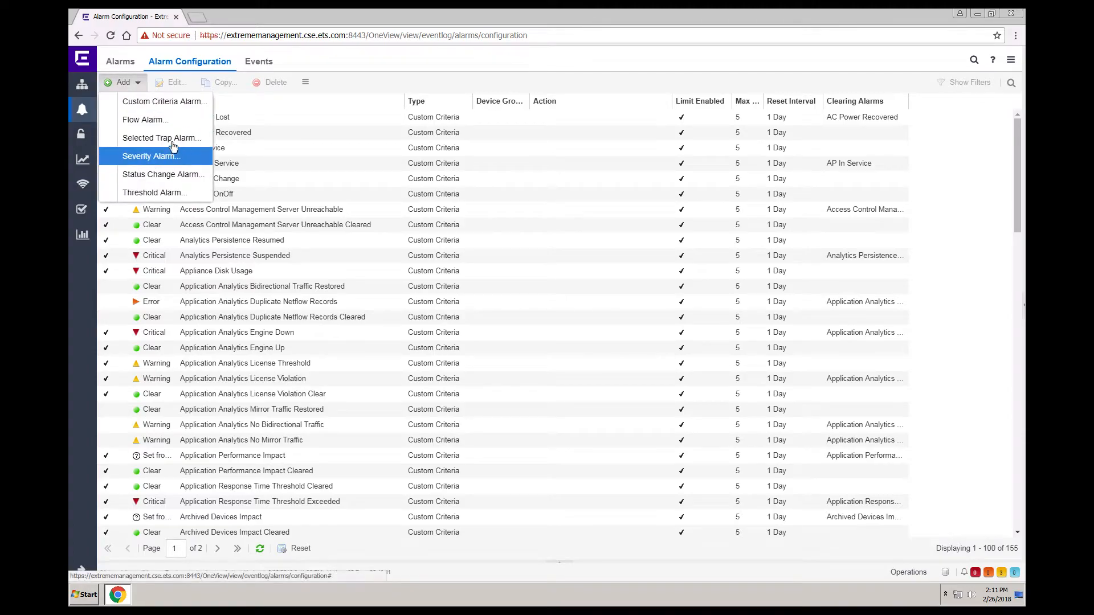
mouse_move(165, 101)
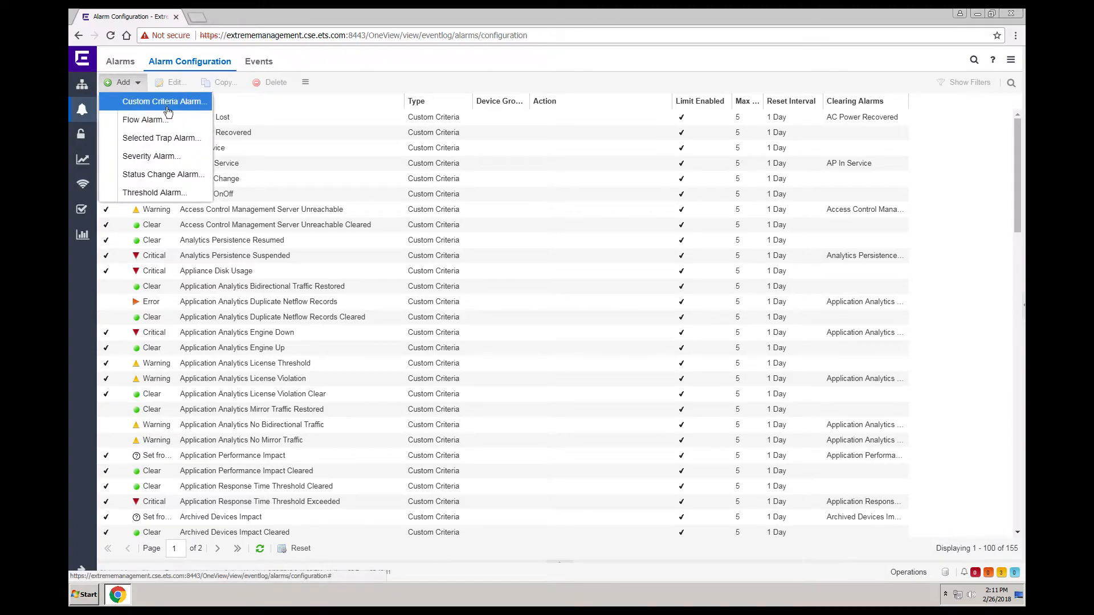
left_click(164, 102)
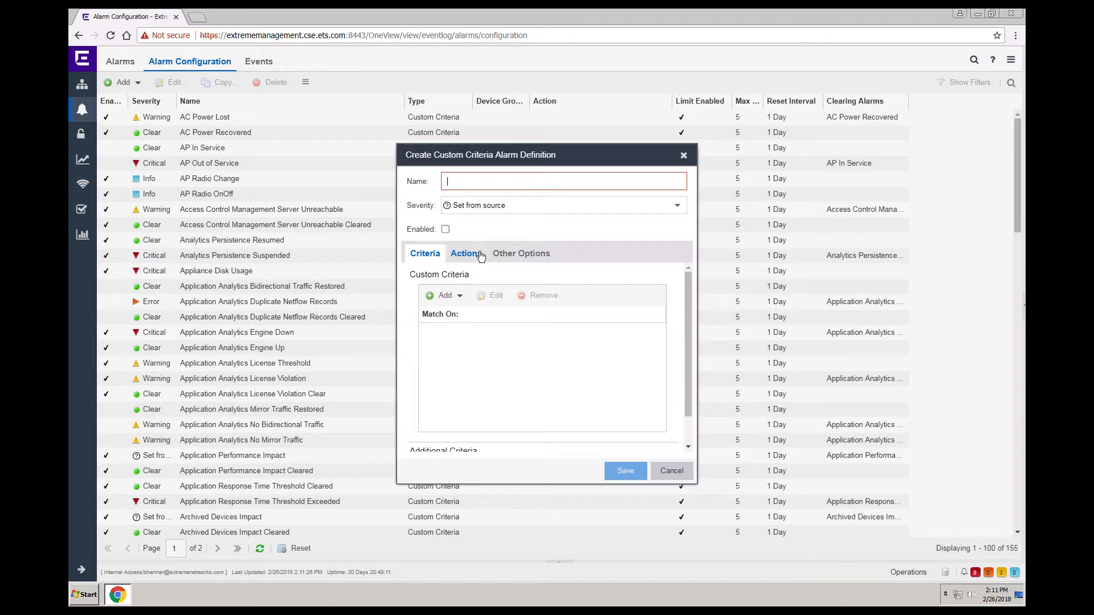
left_click(465, 252)
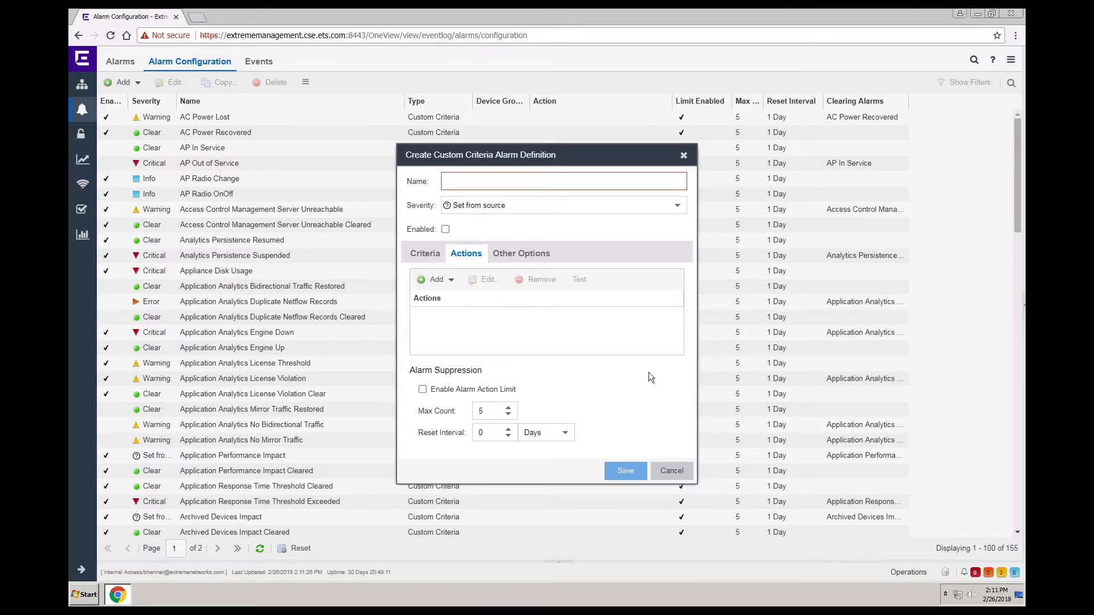
left_click(670, 470)
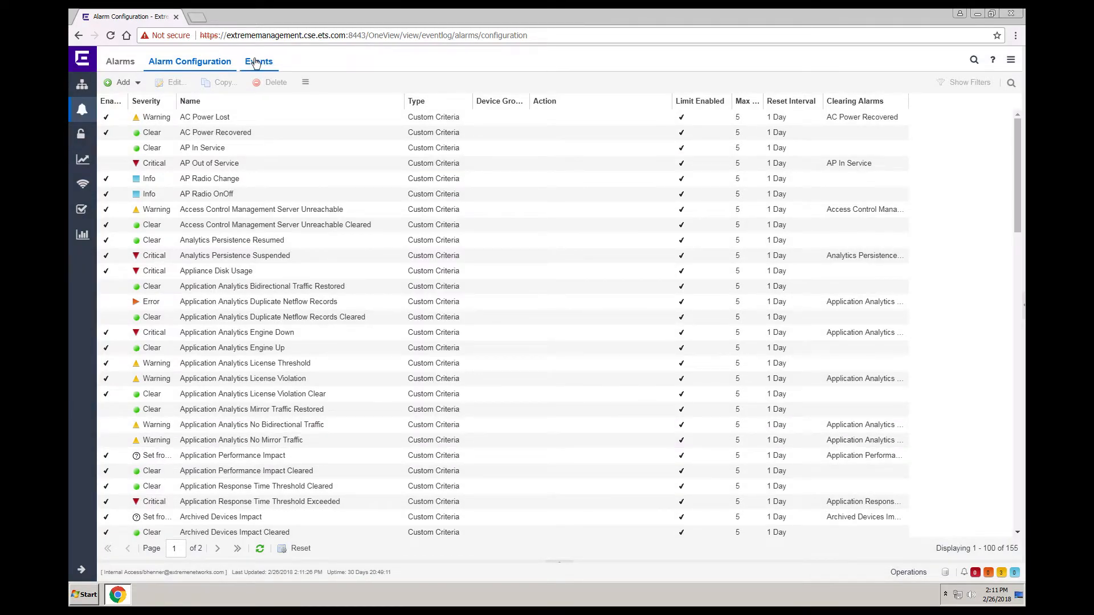
- Review the Events log and move to the Control area
left_click(259, 61)
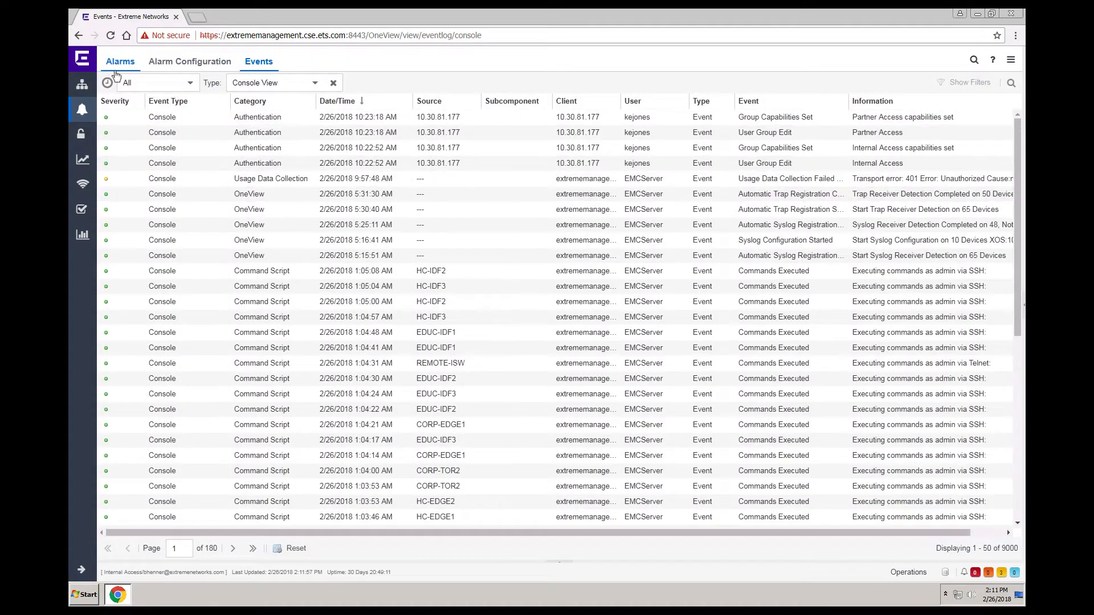
left_click(82, 135)
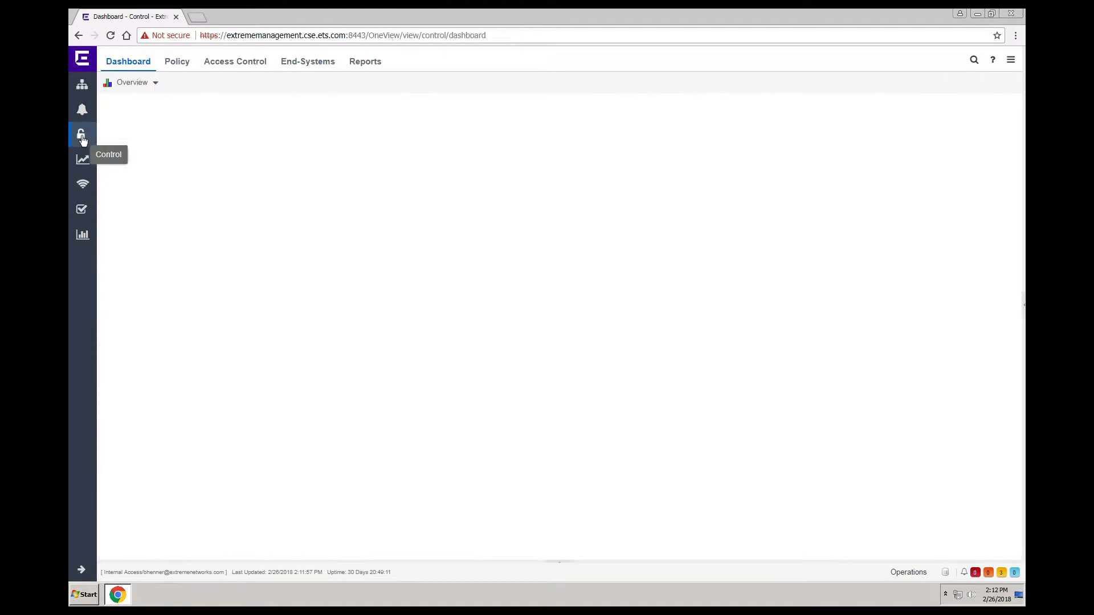
- Show the Guest Access role's details under Roles in the Policy area
left_click(81, 135)
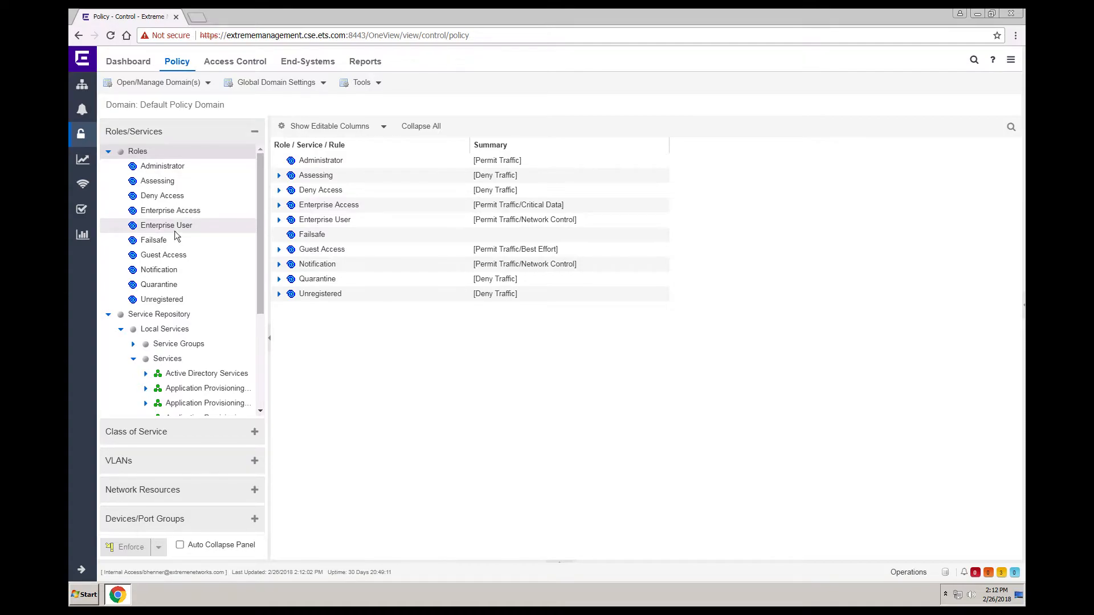
left_click(163, 254)
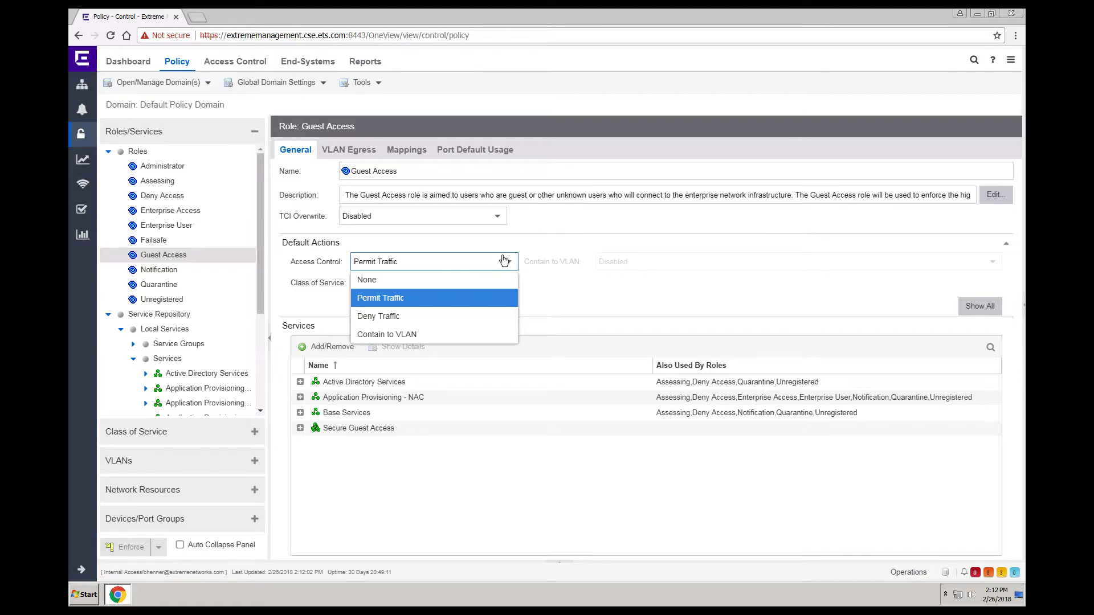
- Show Guest Access's default action Permit Traffic with Best Effort class of service
left_click(381, 297)
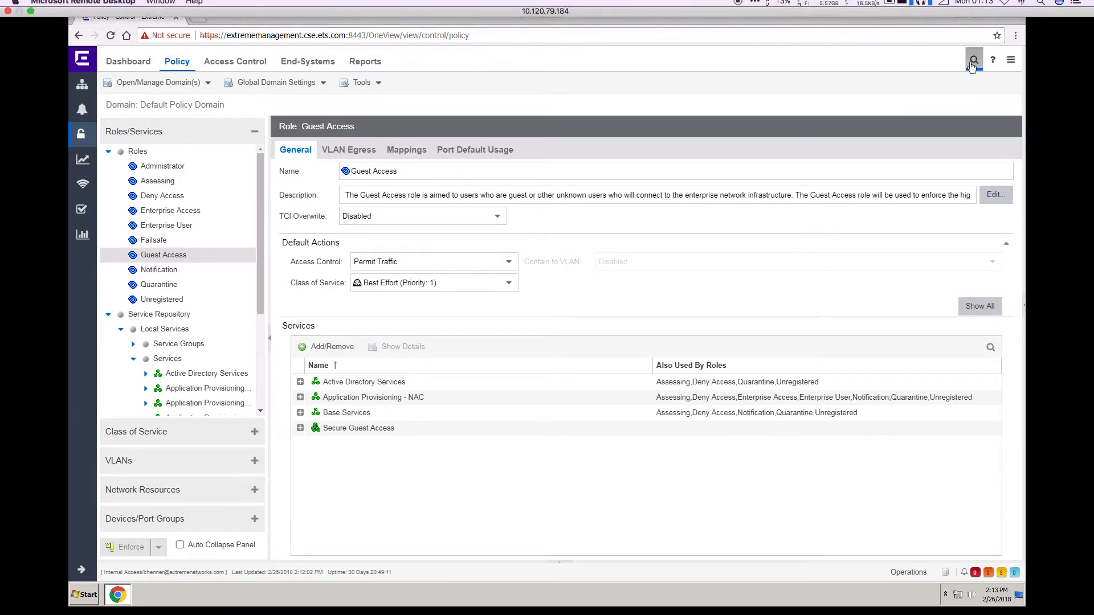
- Search the network for 'larry' and show Larry-PC's connection overview via CSE-AP1
left_click(972, 60)
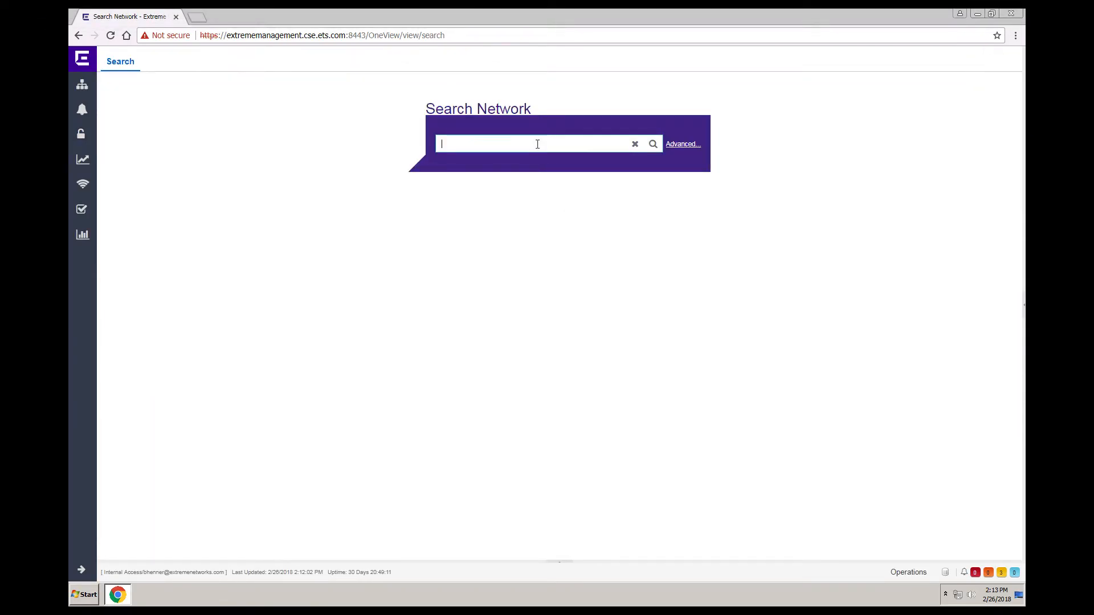
type("larry")
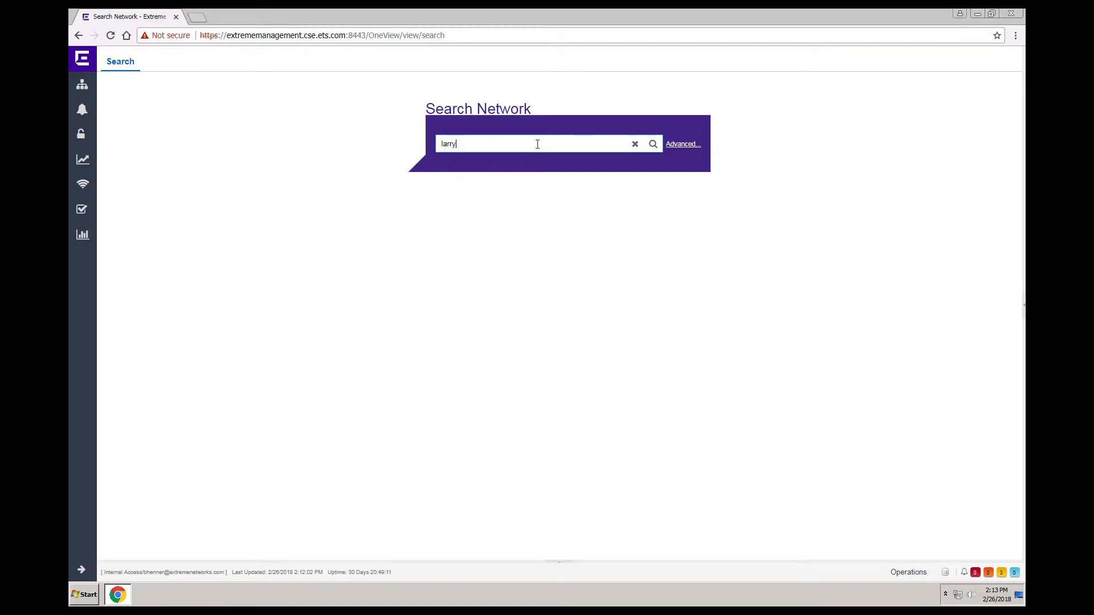
left_click(652, 143)
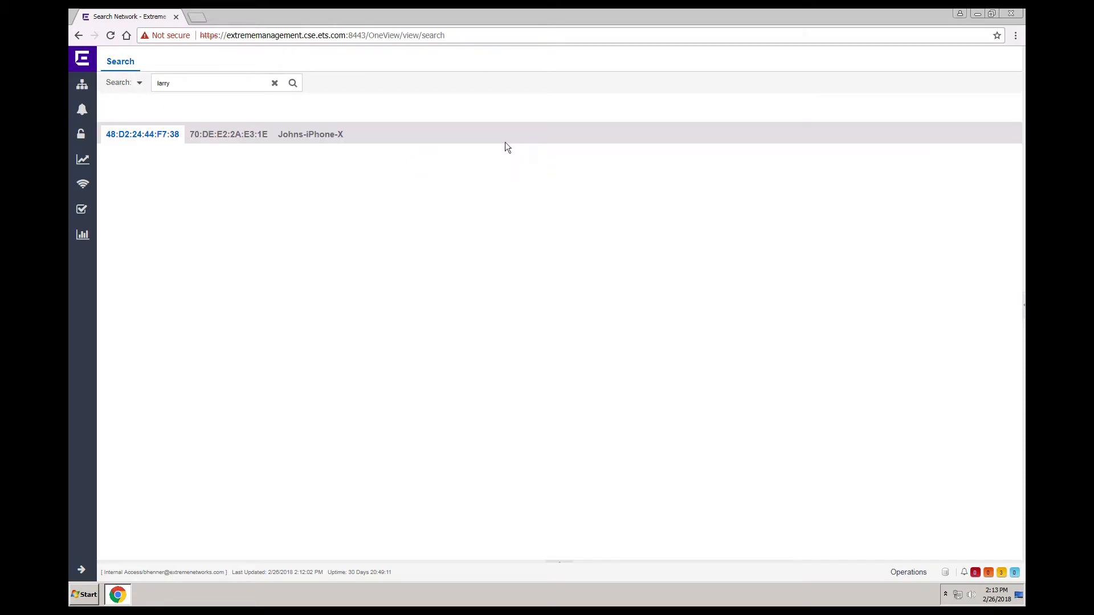
left_click(142, 134)
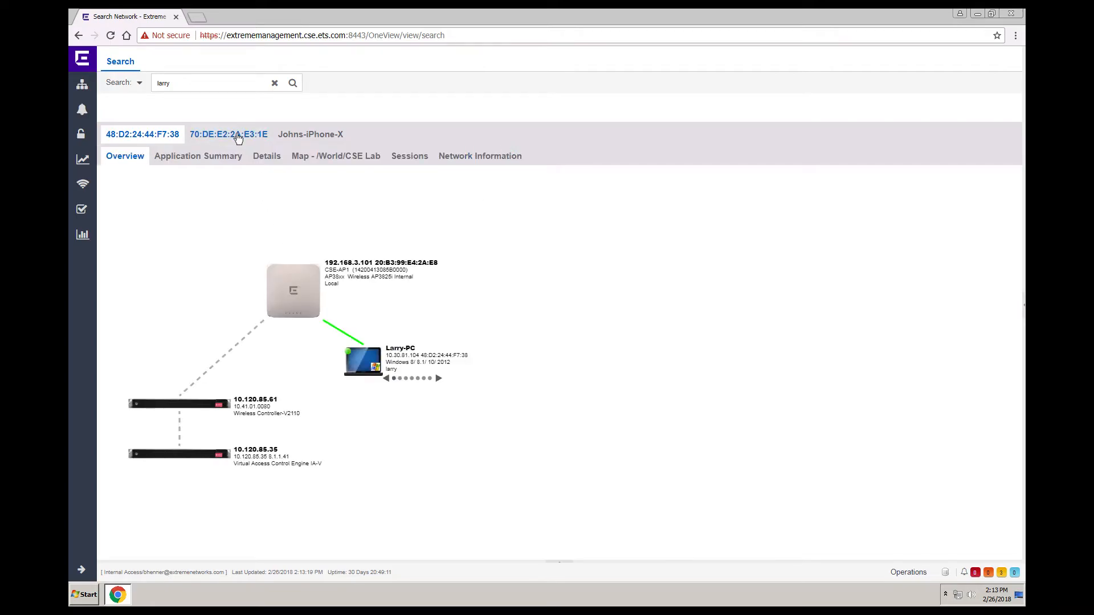
left_click(228, 134)
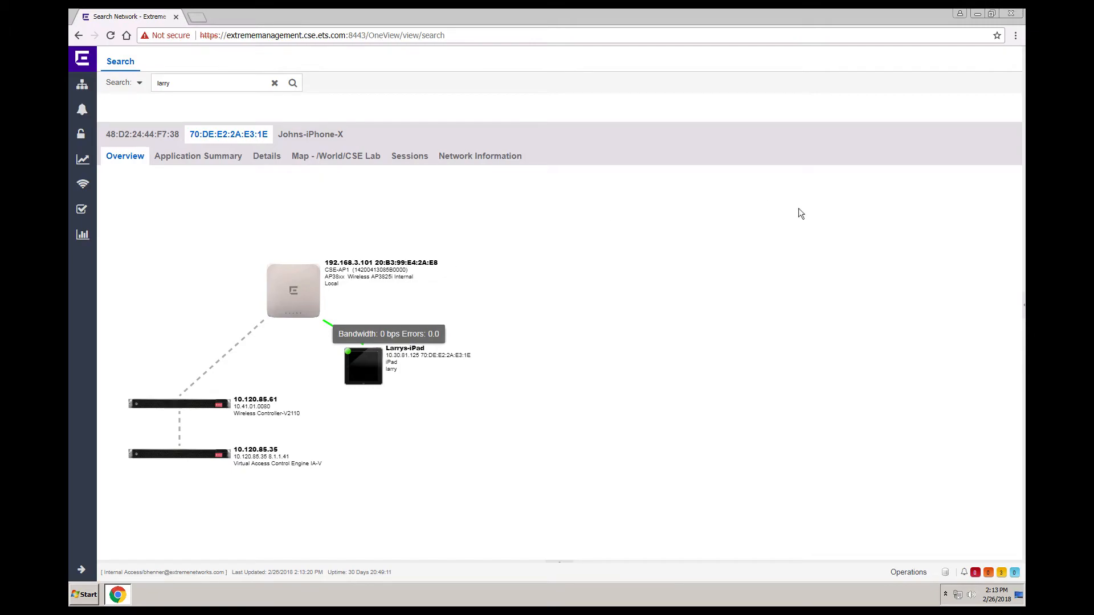
mouse_move(689, 350)
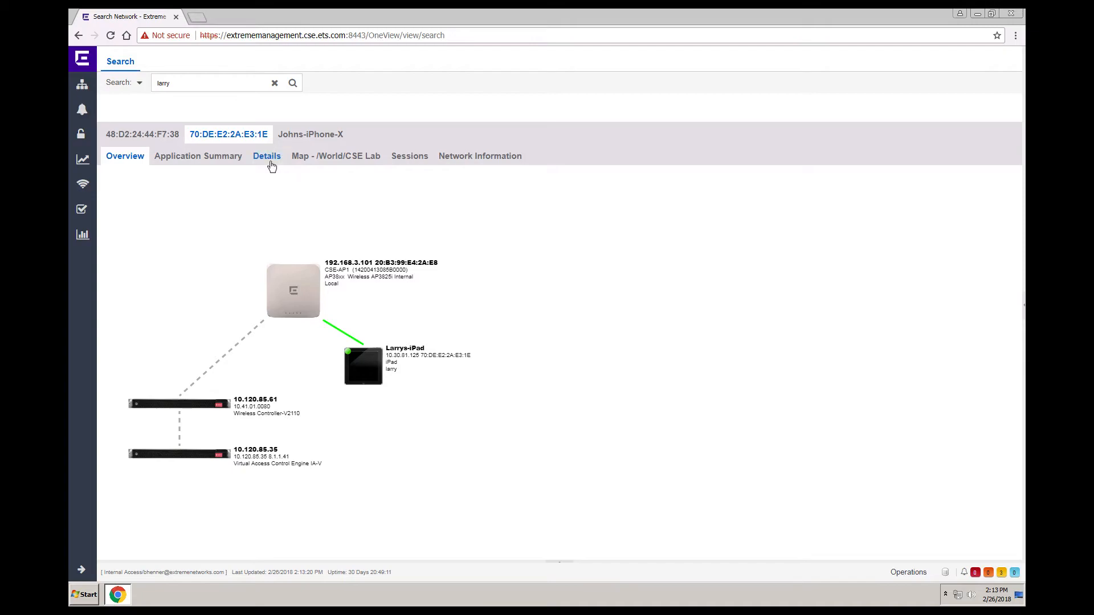
left_click(197, 156)
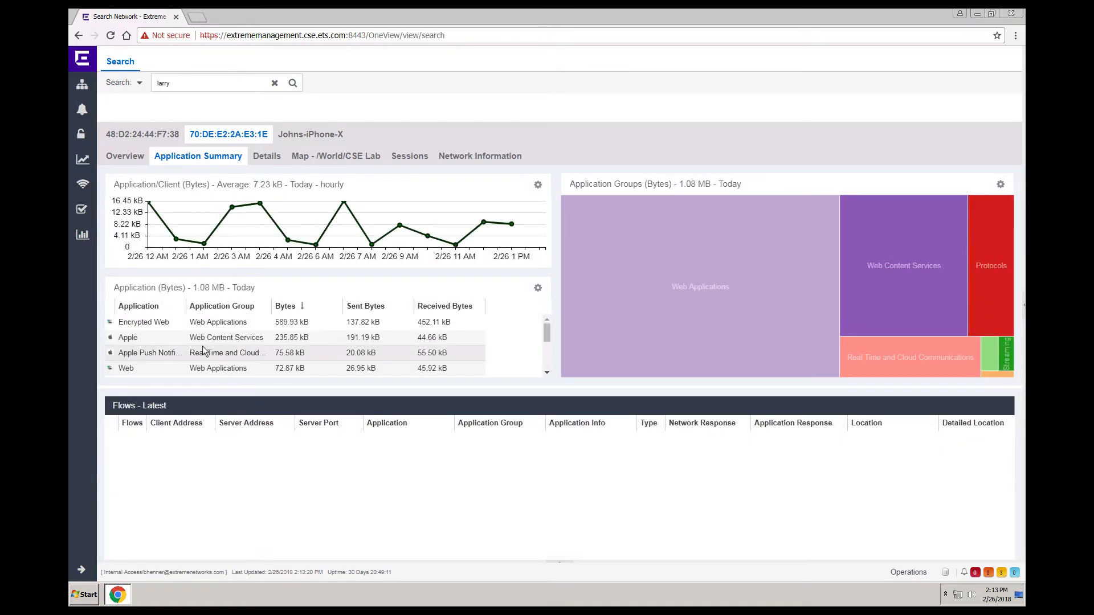
left_click(267, 156)
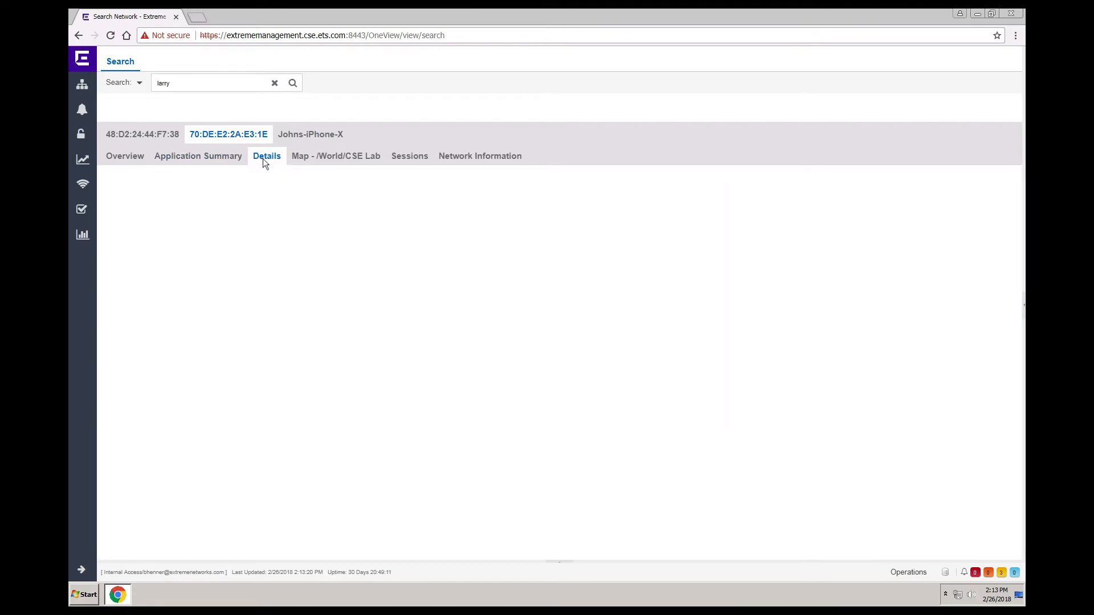
- Review Larrys-iPad's Details access profile and show its End-System Events authentication history
left_click(267, 156)
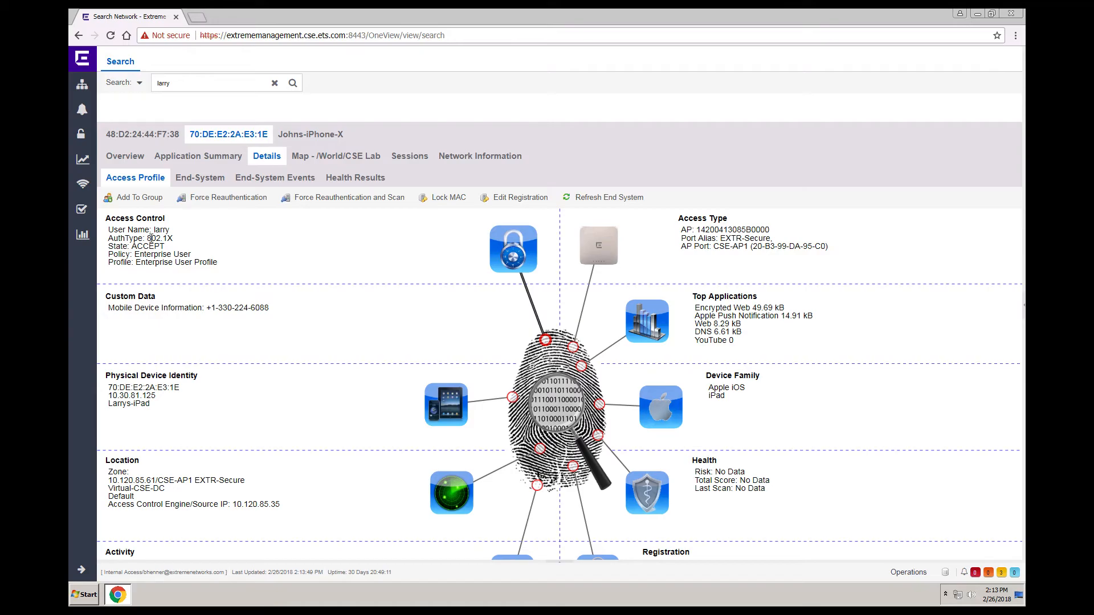
mouse_move(275, 178)
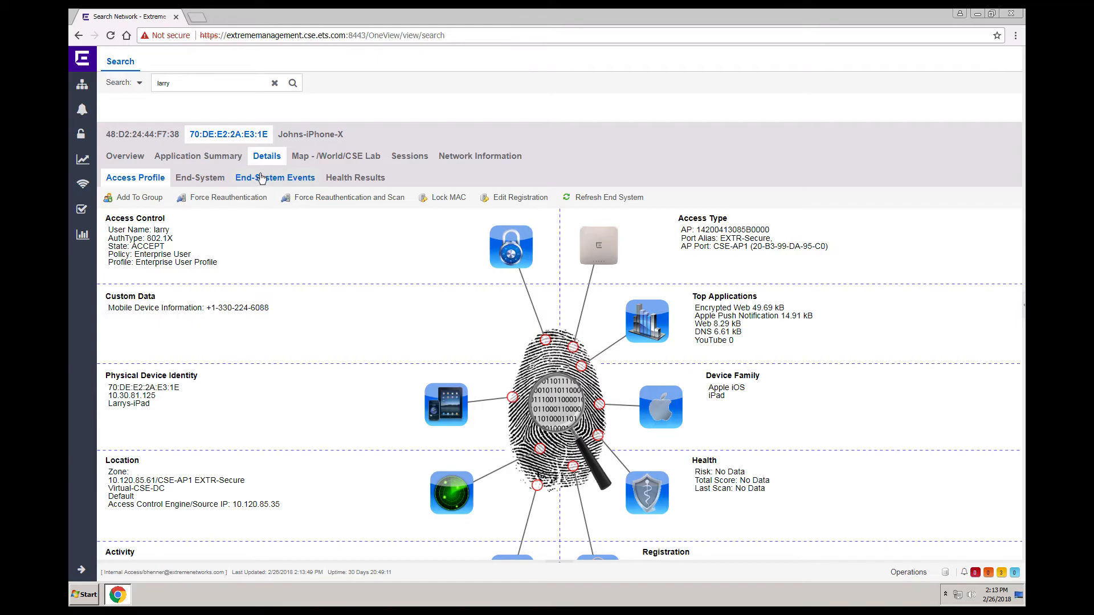
left_click(275, 177)
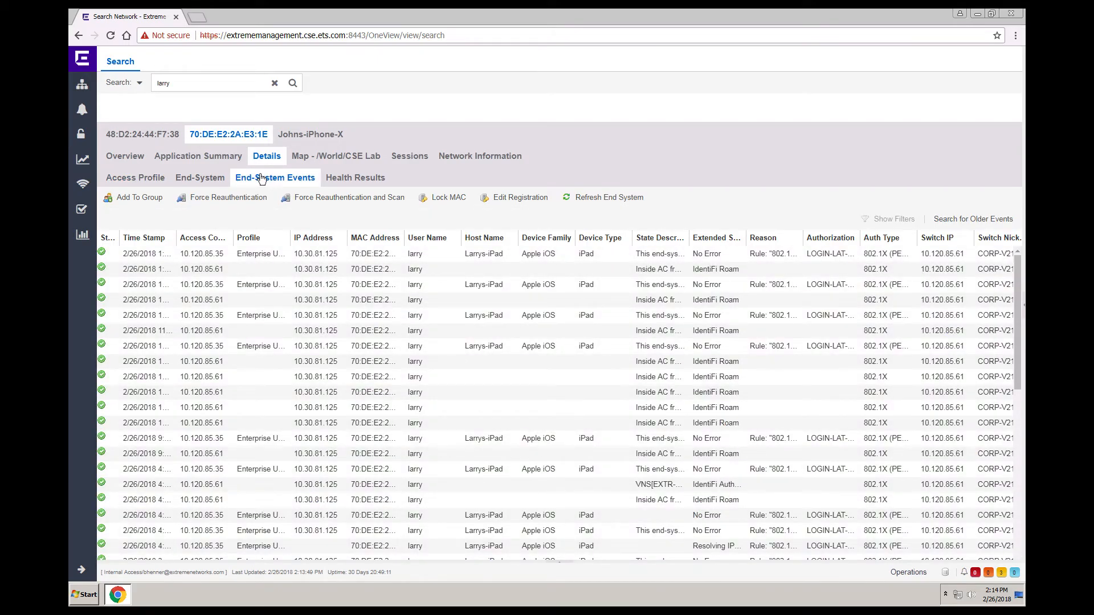
mouse_move(335, 156)
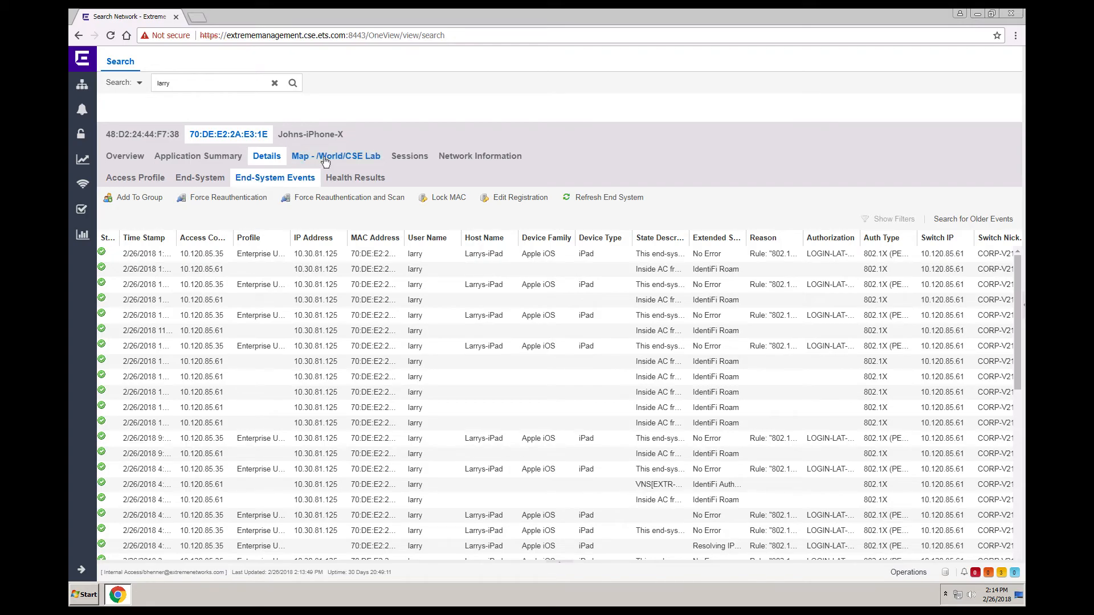
- View Larrys-iPad on the /World/CSE Lab floor map, then load its Sessions page
left_click(335, 156)
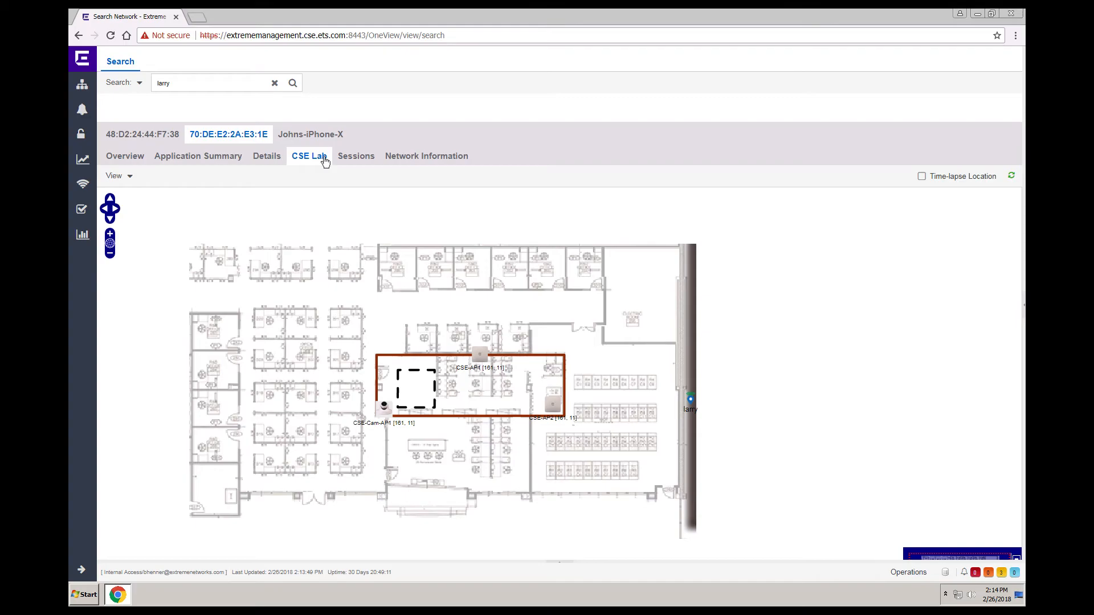
mouse_move(439, 219)
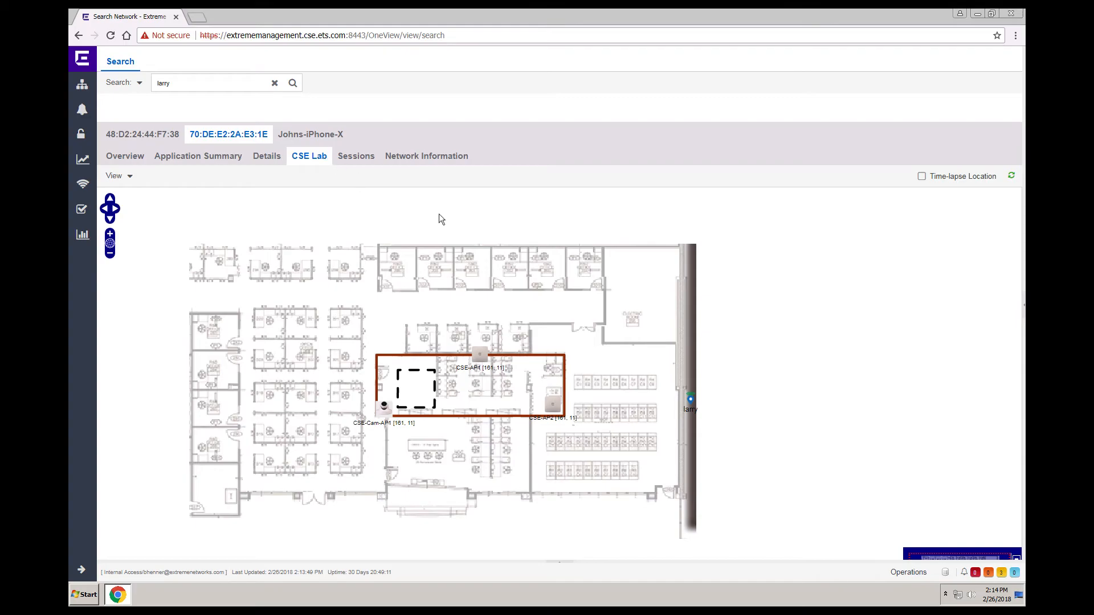
mouse_move(355, 156)
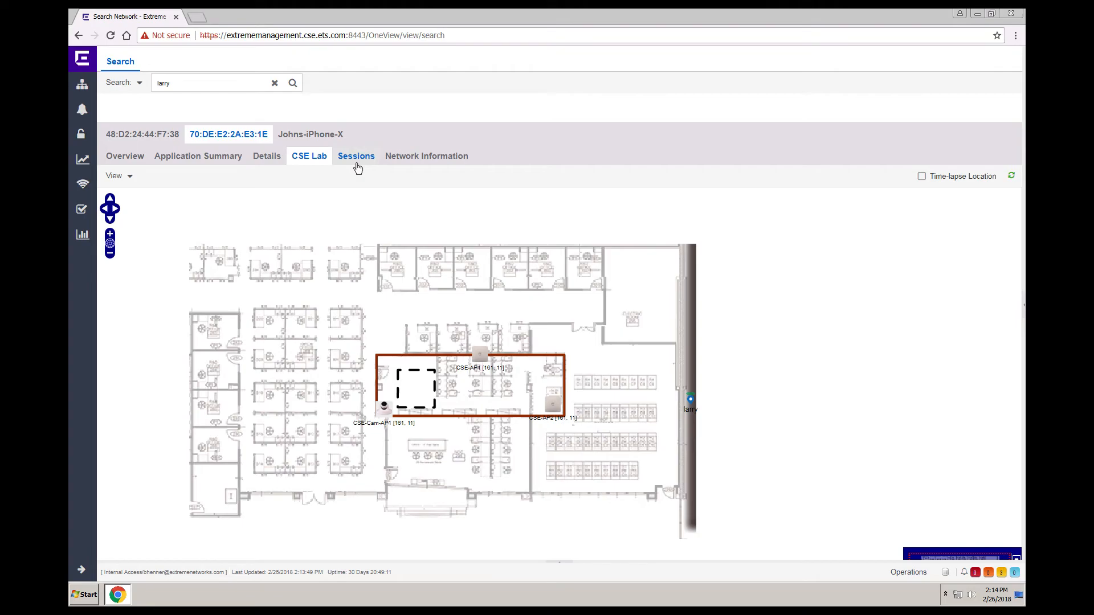
left_click(355, 156)
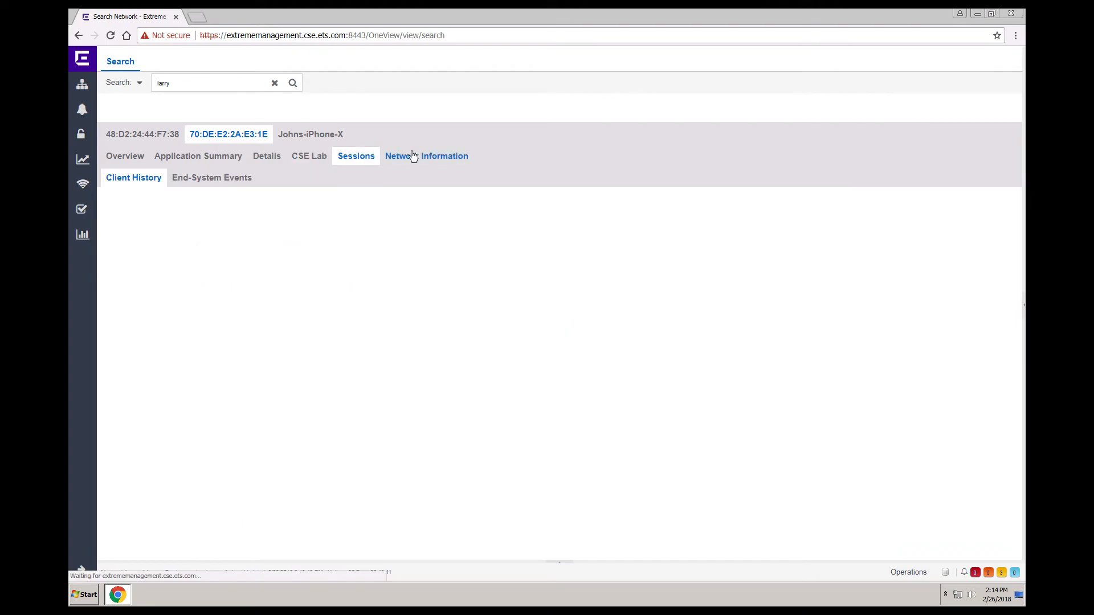
- Show Larrys-iPad's Network Information and CSE-AP1's AP History client and bandwidth charts
left_click(426, 156)
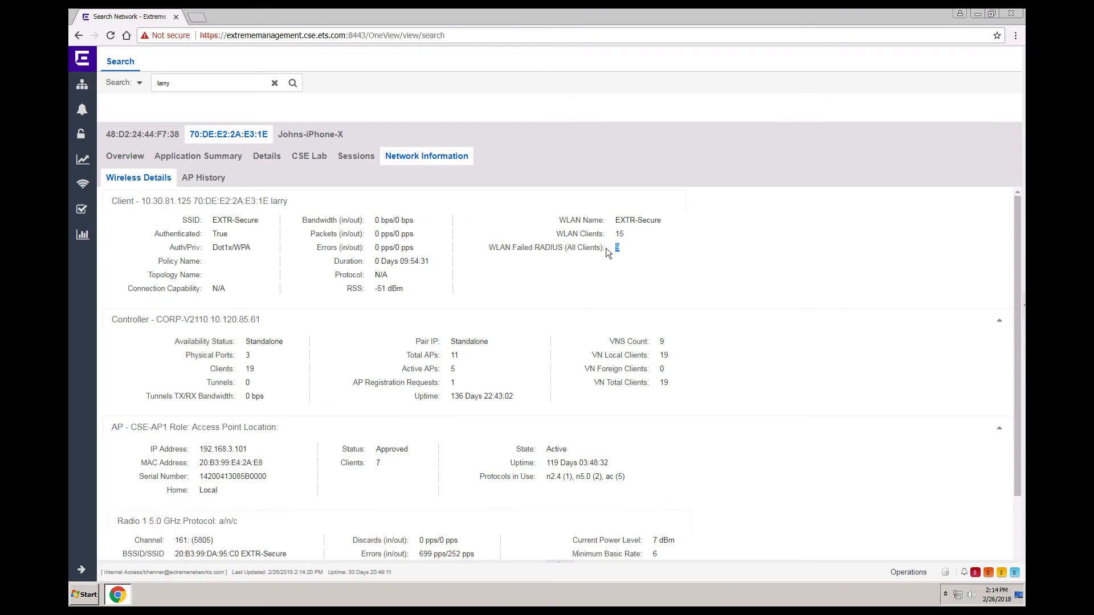
left_click(203, 178)
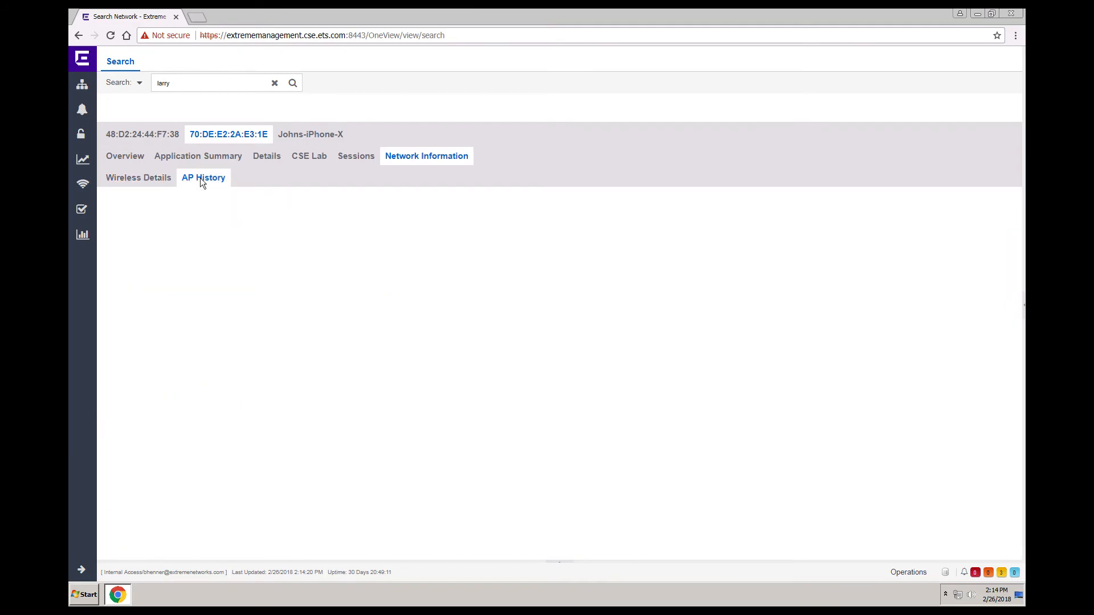
mouse_move(203, 182)
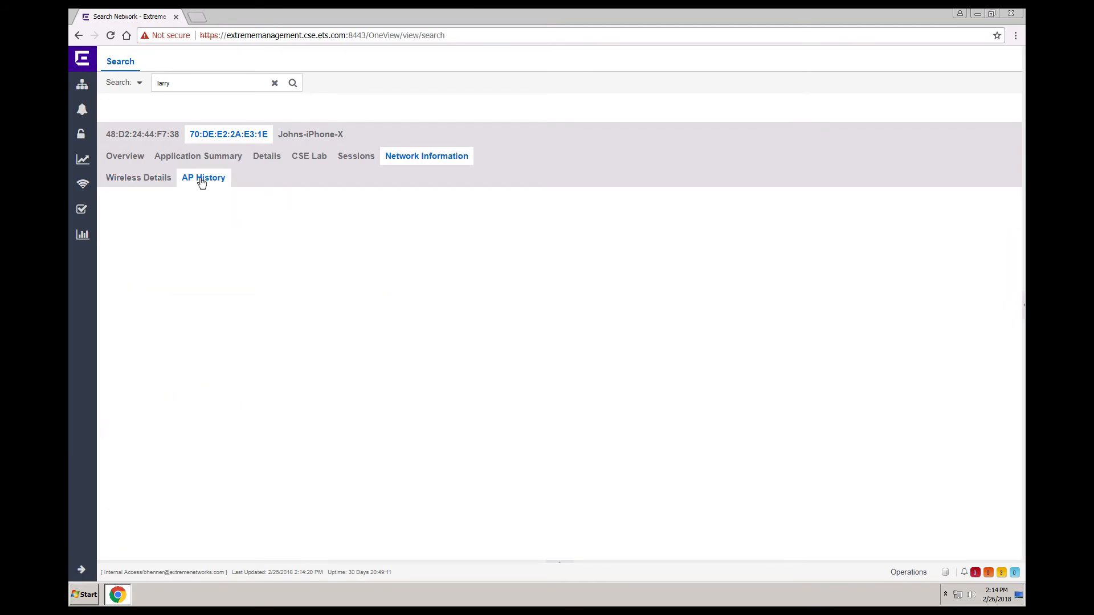
left_click(203, 178)
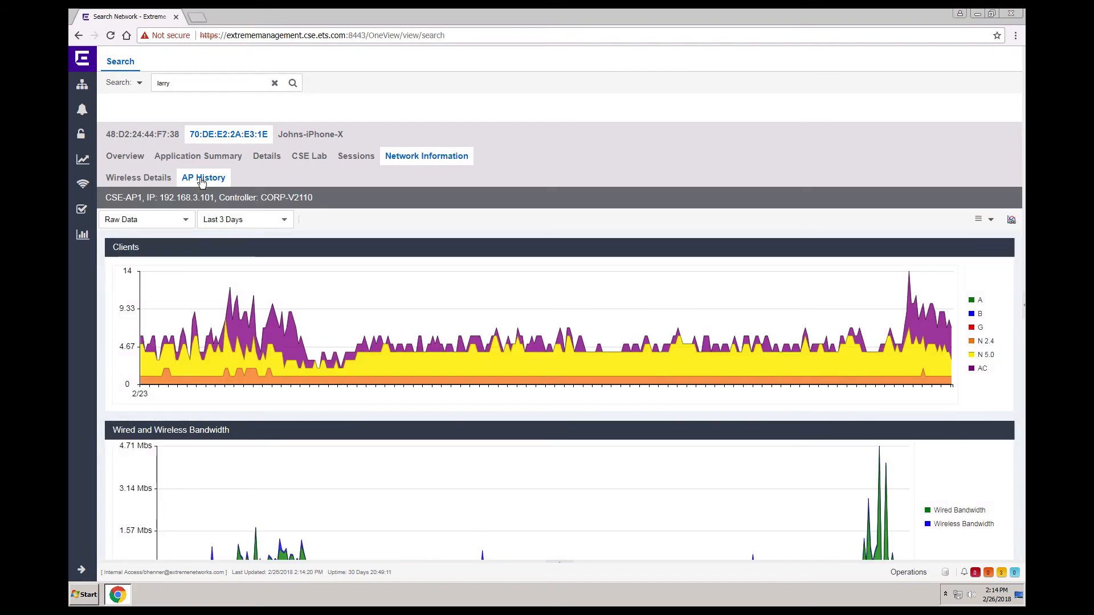